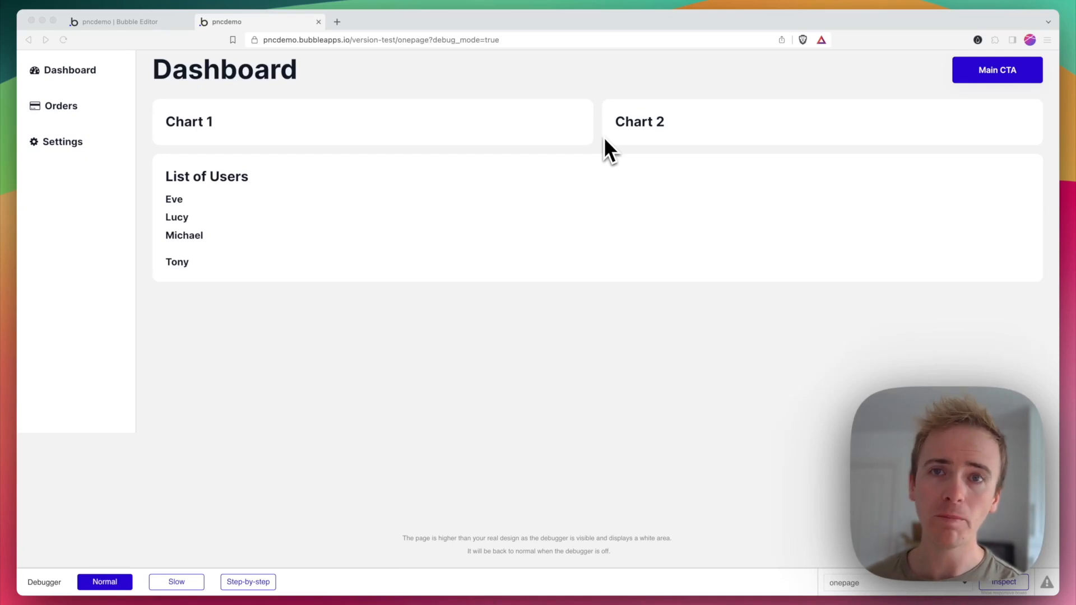
# Step: Toggle the preview repeatedly between the Orders and Dashboard views, then return to the editor
pyautogui.click(60, 106)
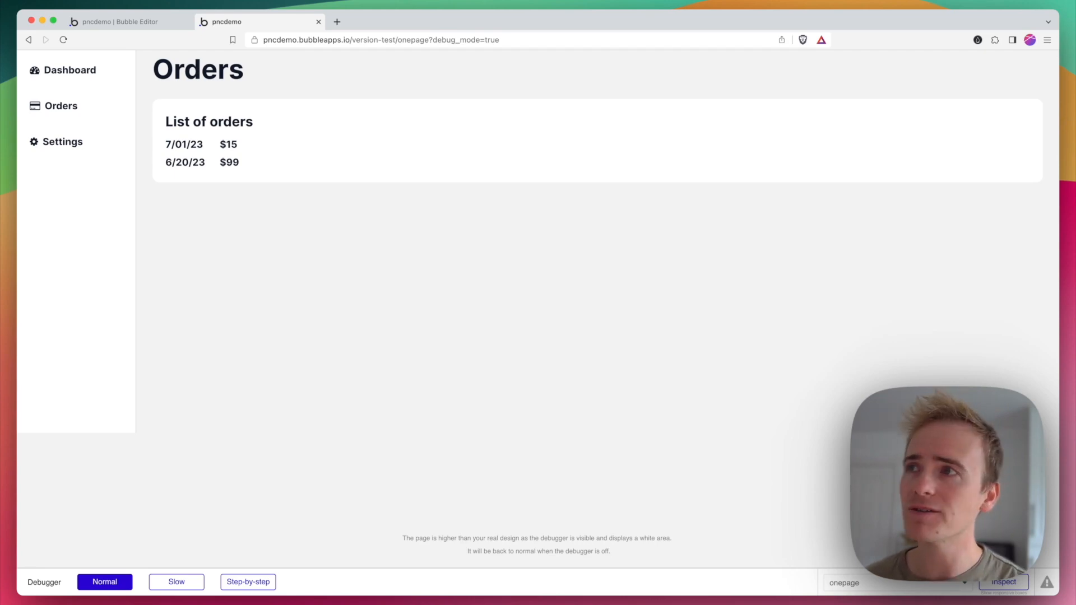
pyautogui.click(69, 70)
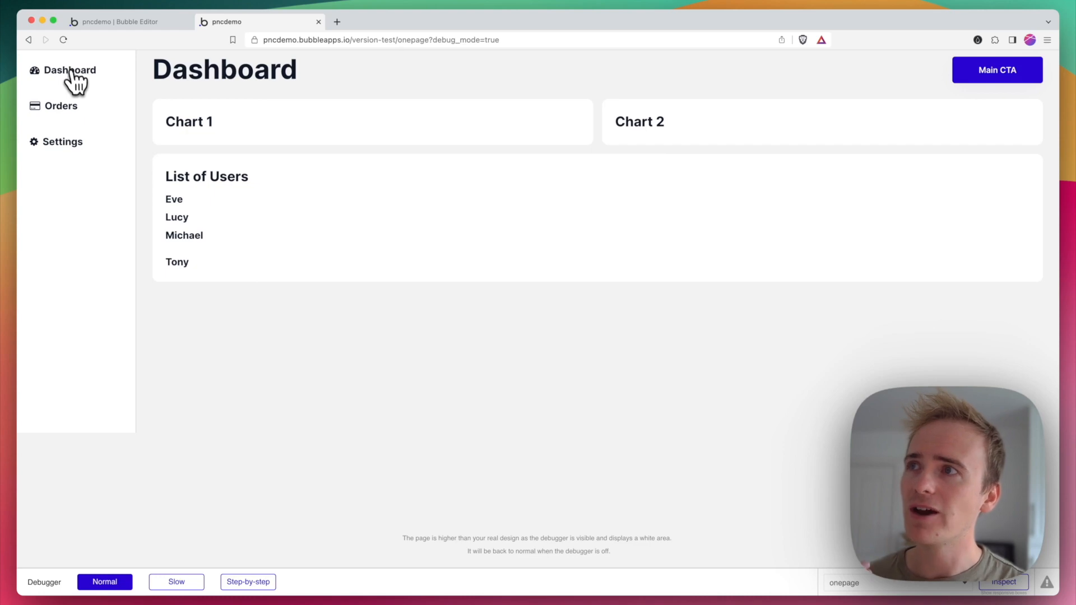
pyautogui.click(62, 106)
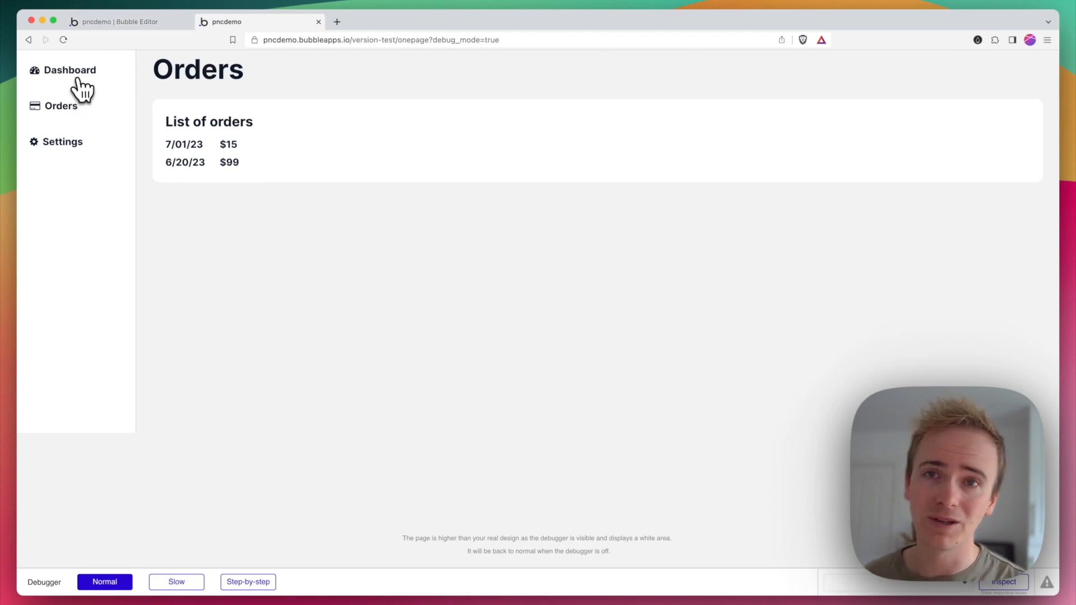
pyautogui.click(70, 70)
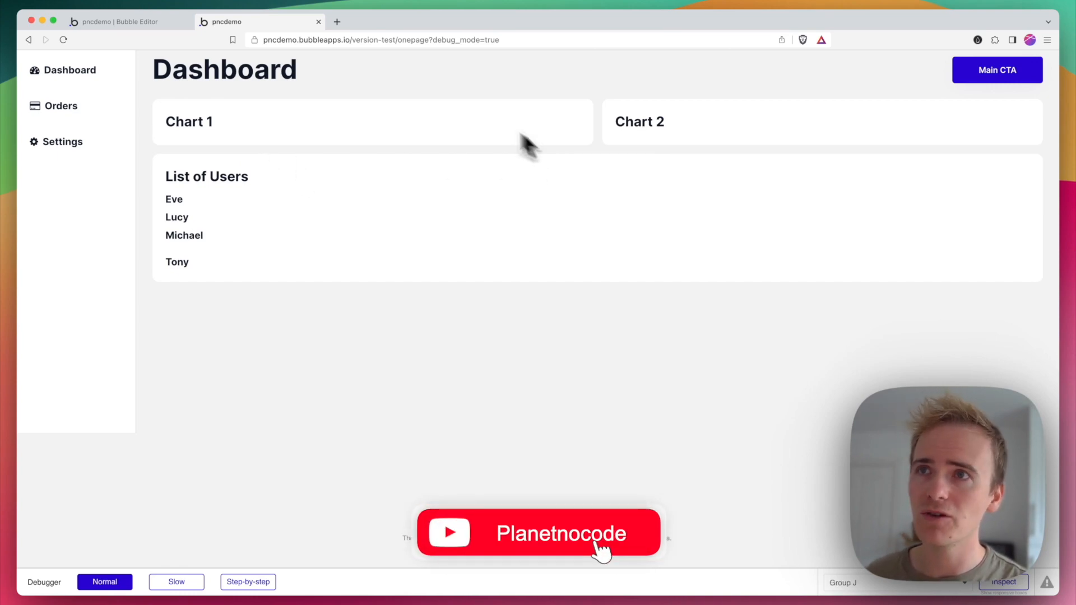
pyautogui.click(61, 106)
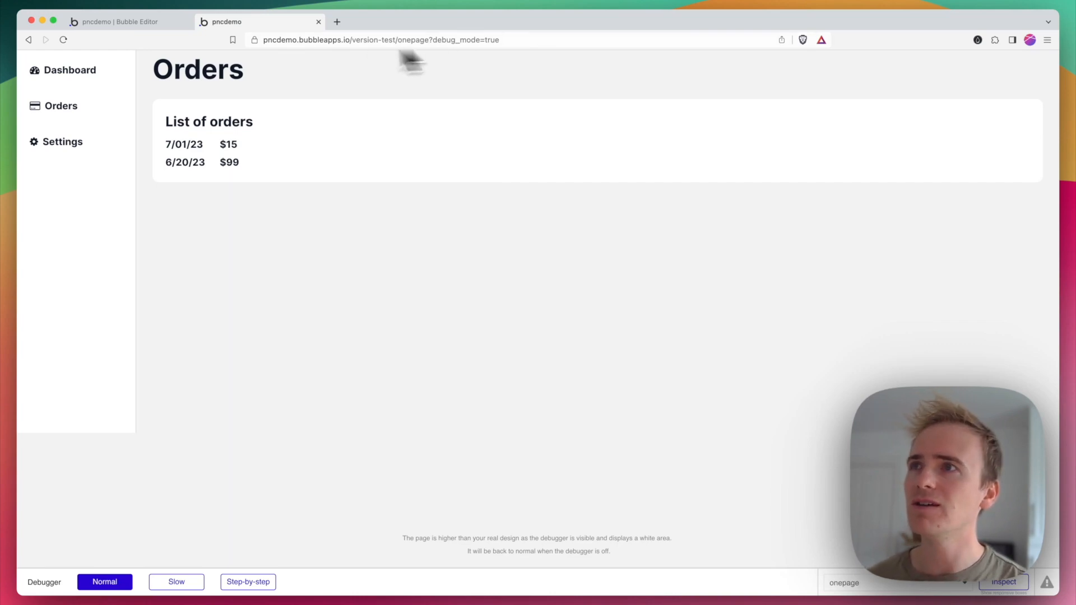
pyautogui.moveTo(281, 59)
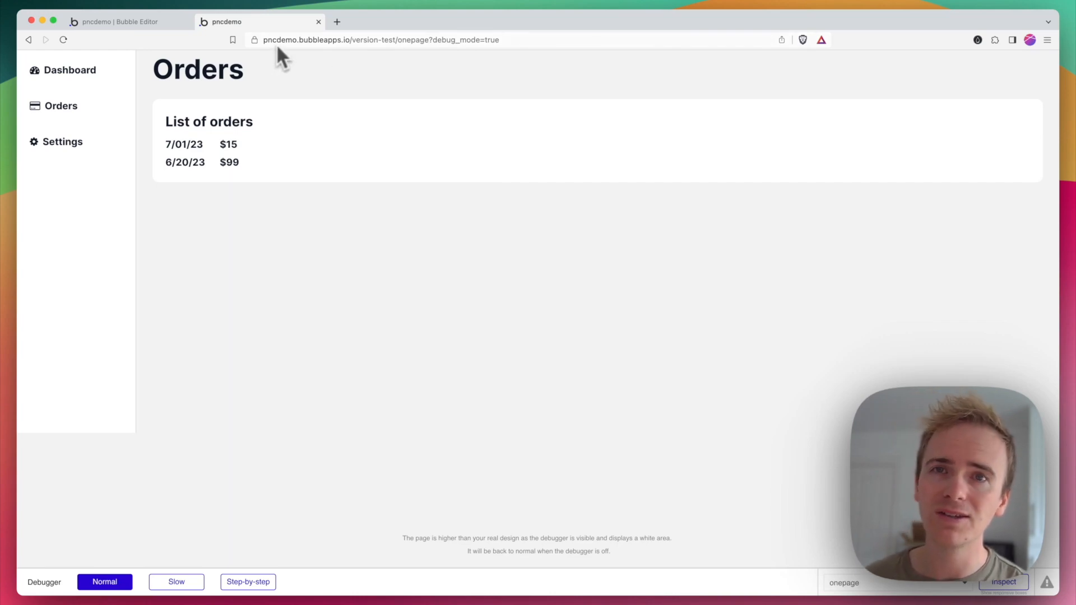
pyautogui.moveTo(363, 172)
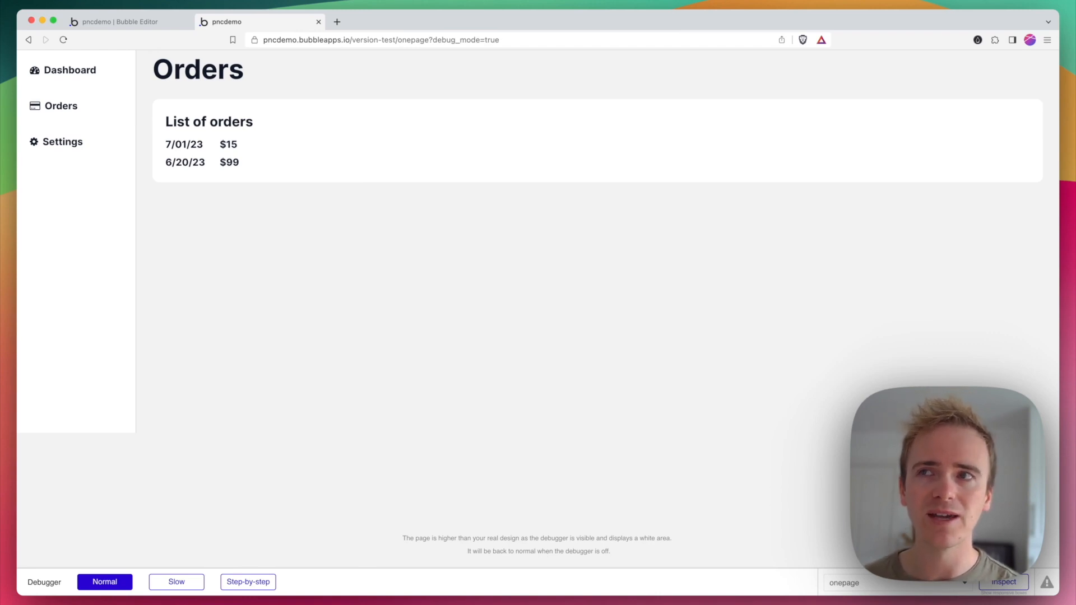
pyautogui.click(70, 70)
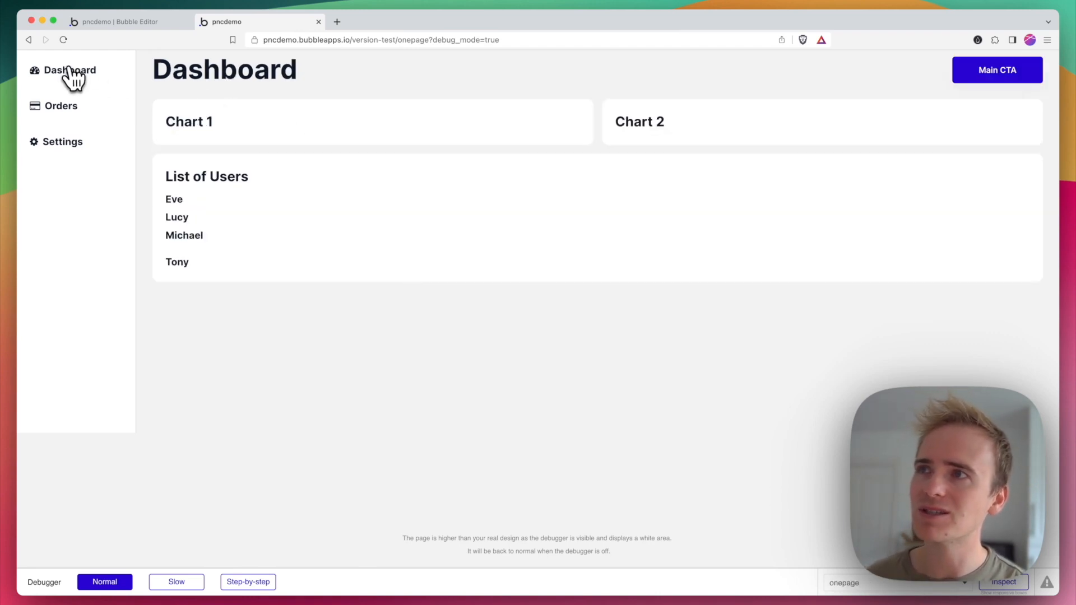
pyautogui.moveTo(81, 109)
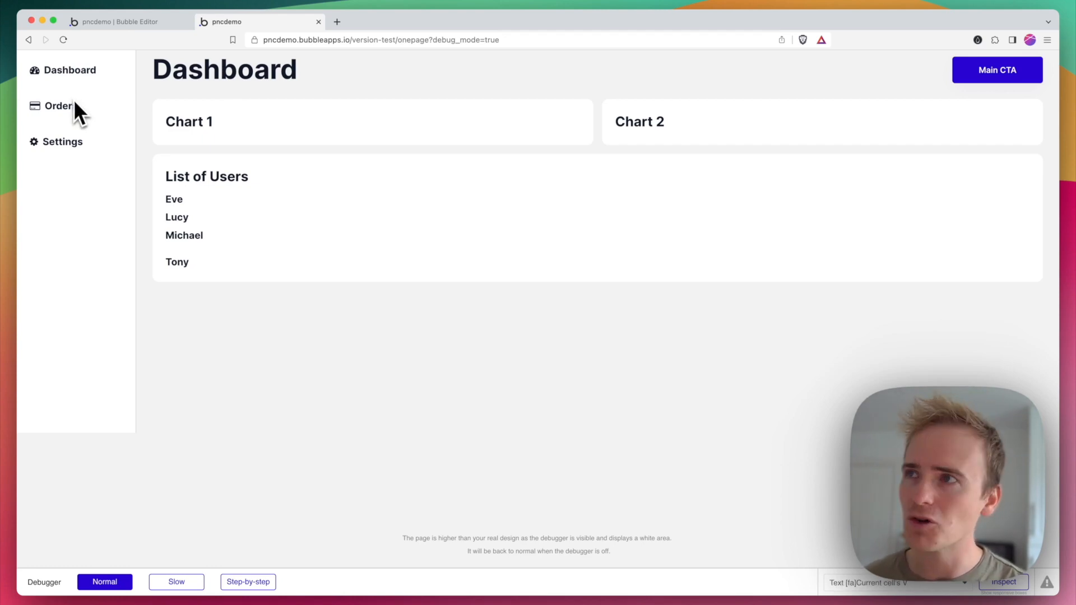
pyautogui.click(58, 106)
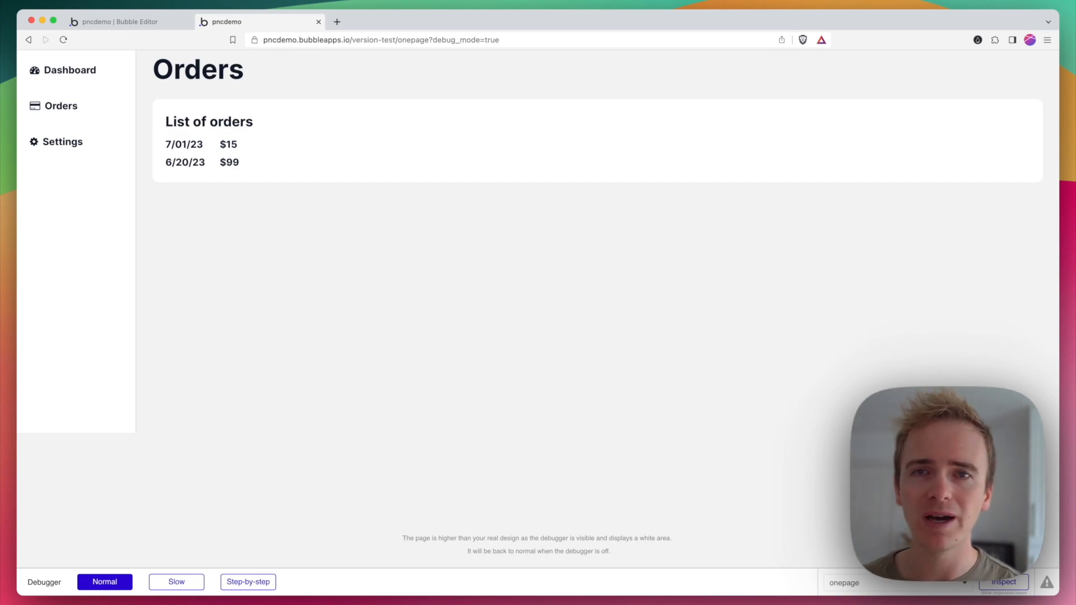
pyautogui.click(123, 21)
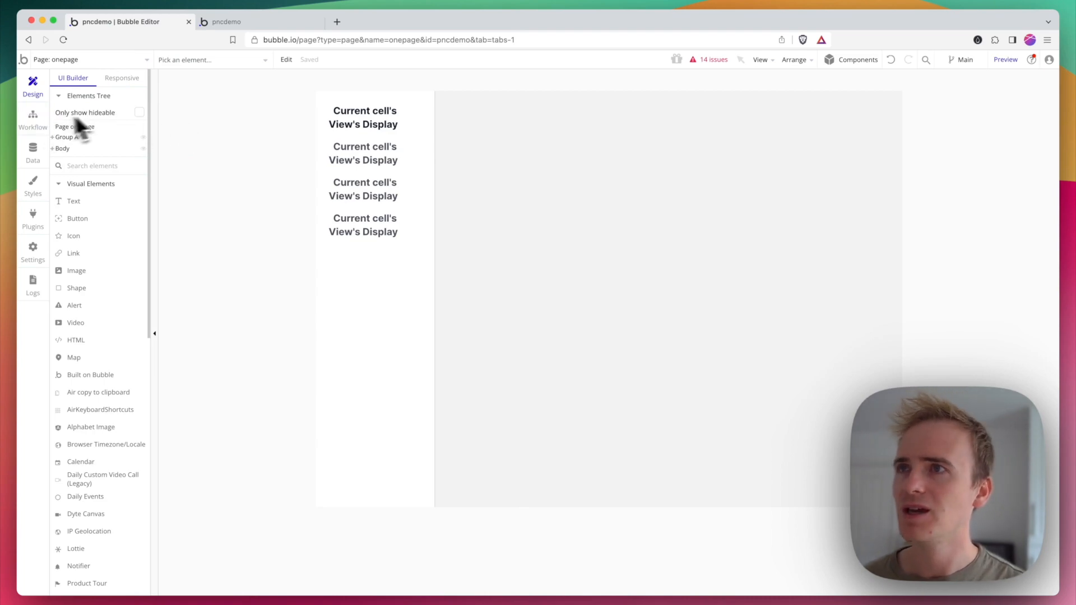
# Step: Give the first menu cell's text a workflow that goes to page 'onepage'
pyautogui.click(362, 172)
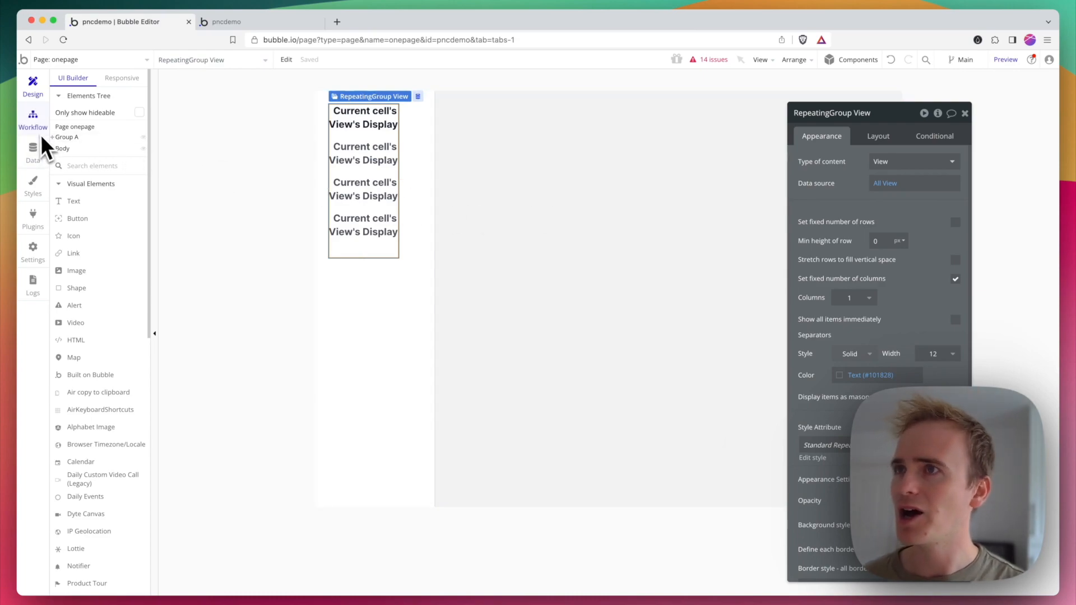
pyautogui.click(363, 117)
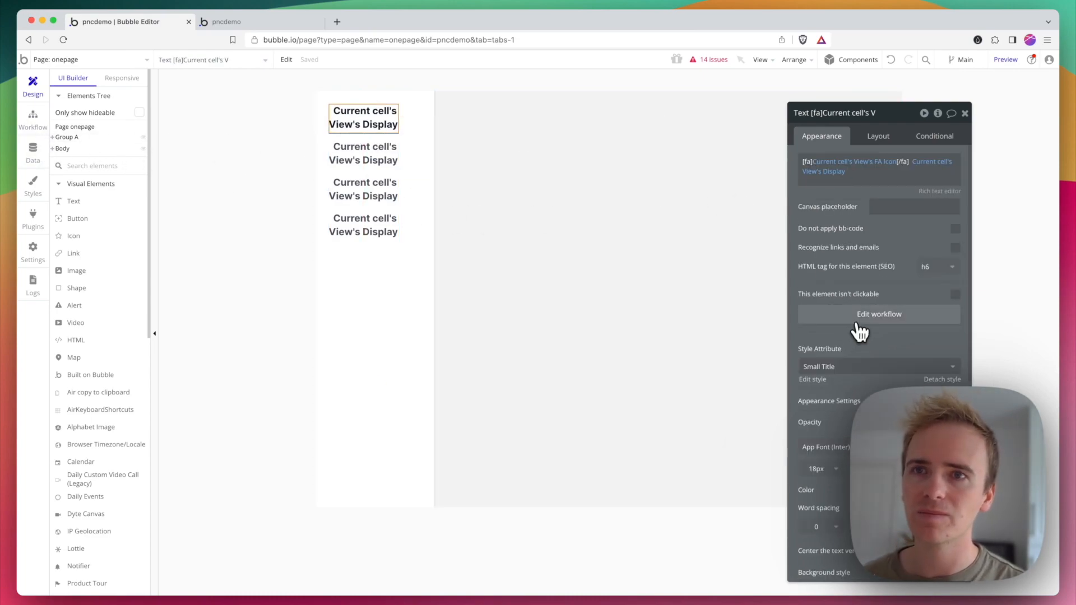
pyautogui.click(878, 313)
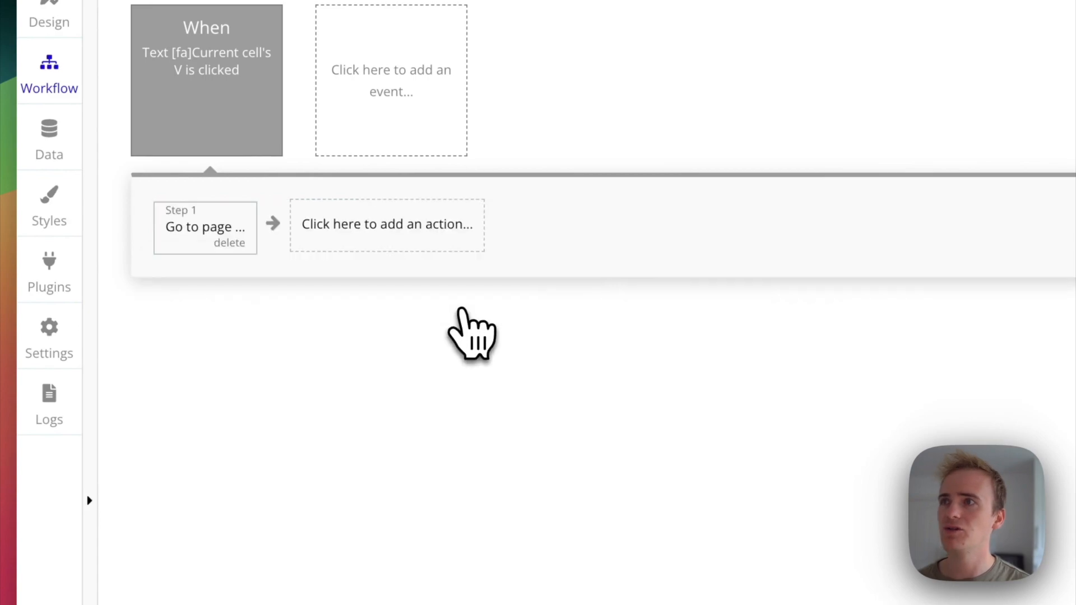
pyautogui.click(204, 227)
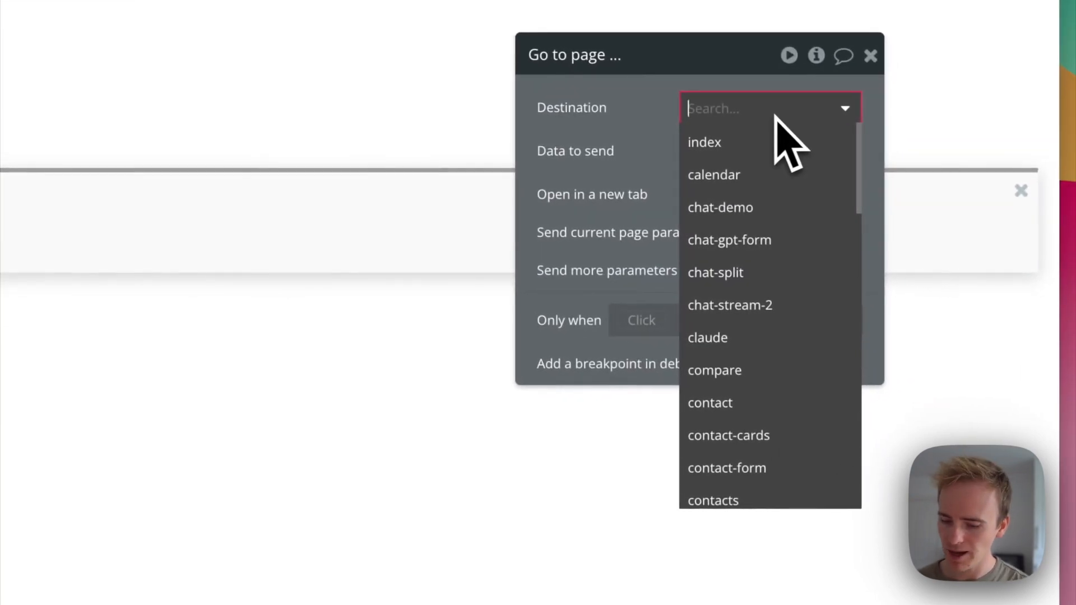
pyautogui.write('onepage')
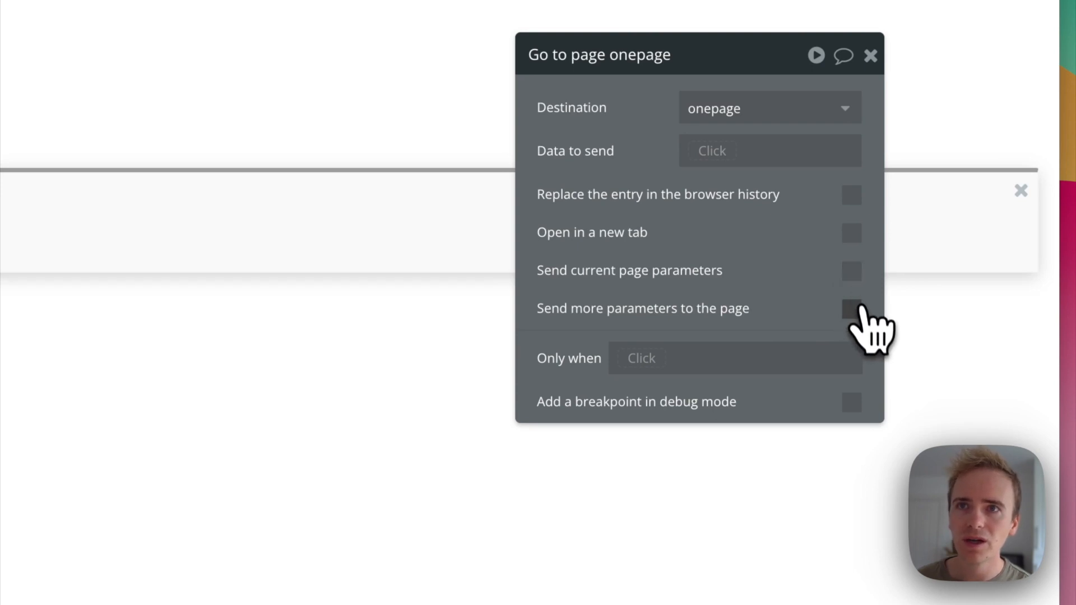
# Step: Send a 'view' parameter set to Current cell's View's Display
pyautogui.click(851, 308)
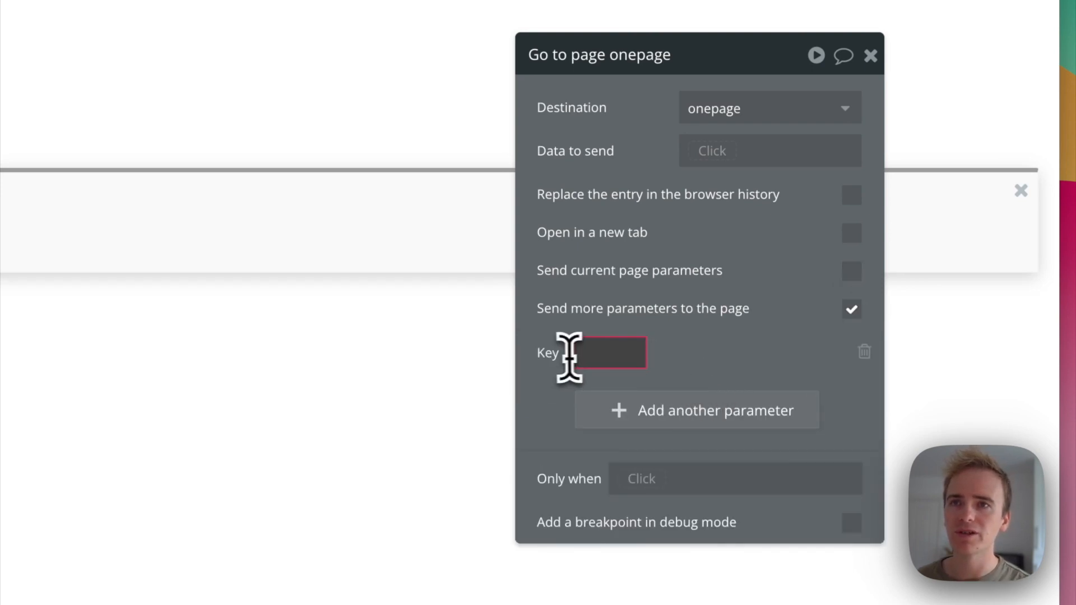
pyautogui.write('view')
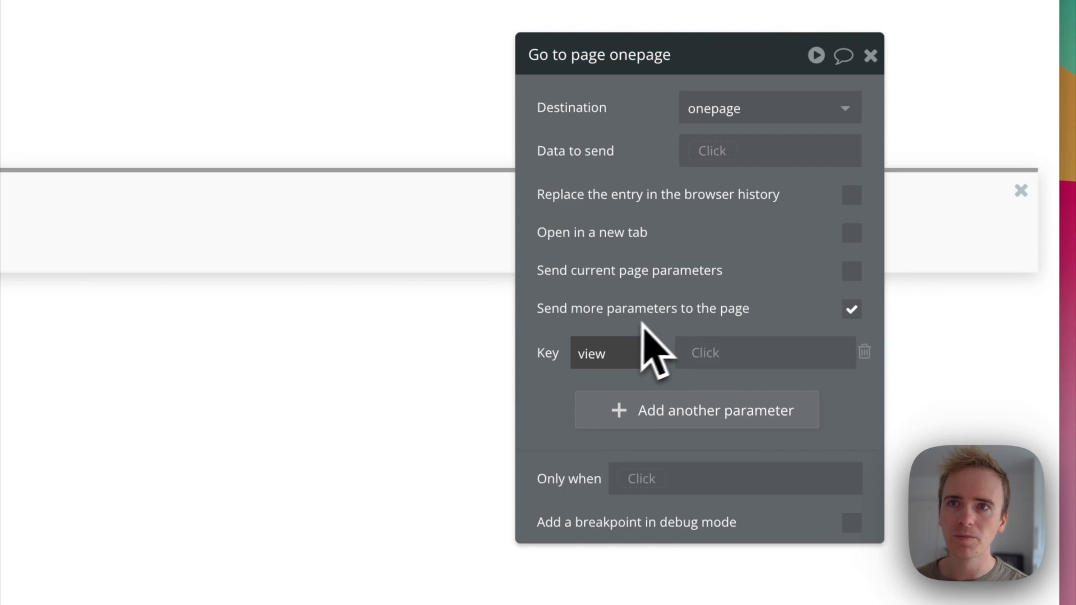
pyautogui.click(734, 352)
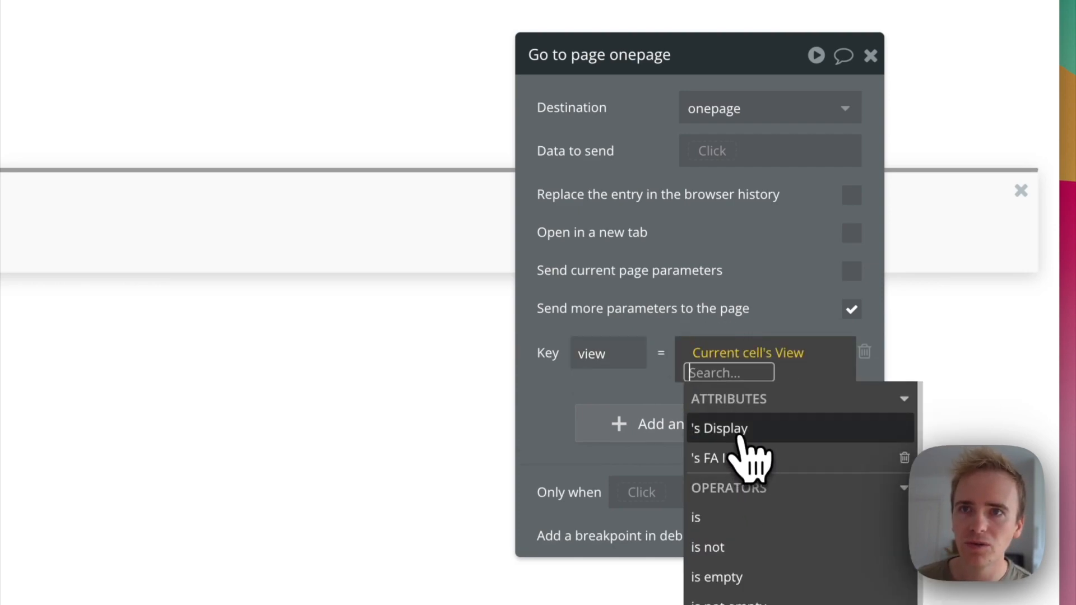
pyautogui.click(719, 428)
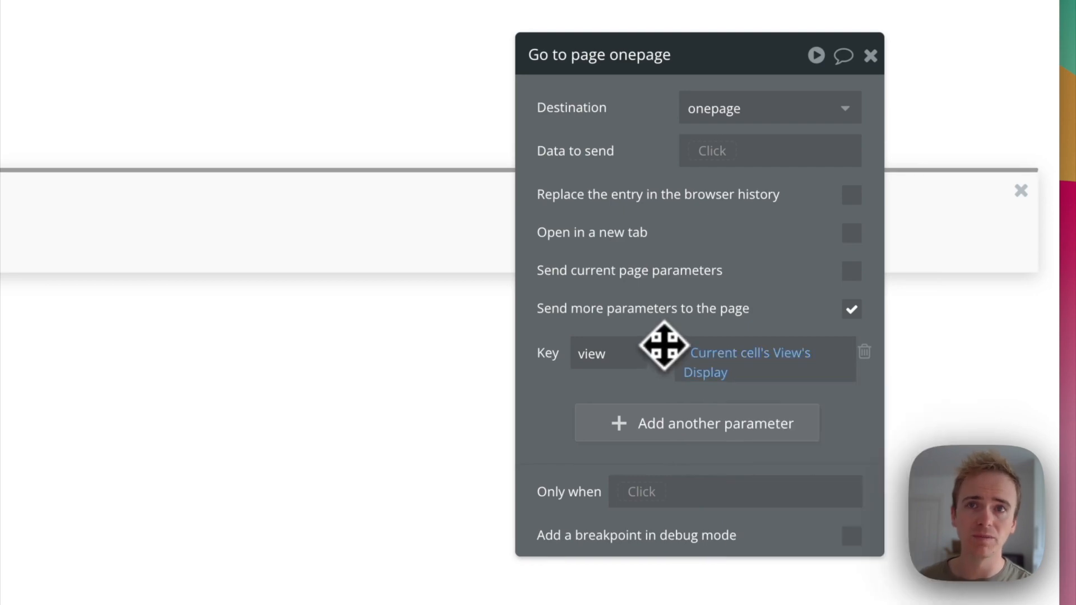
pyautogui.click(870, 55)
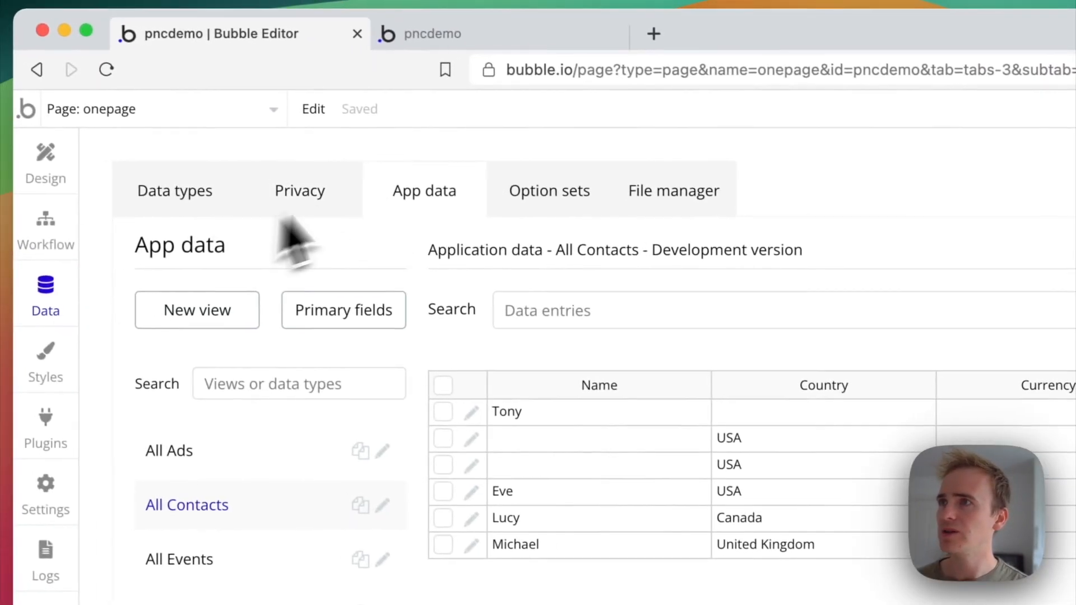
# Step: Review the View option set, then back in Design select the Dashboard group
pyautogui.click(549, 190)
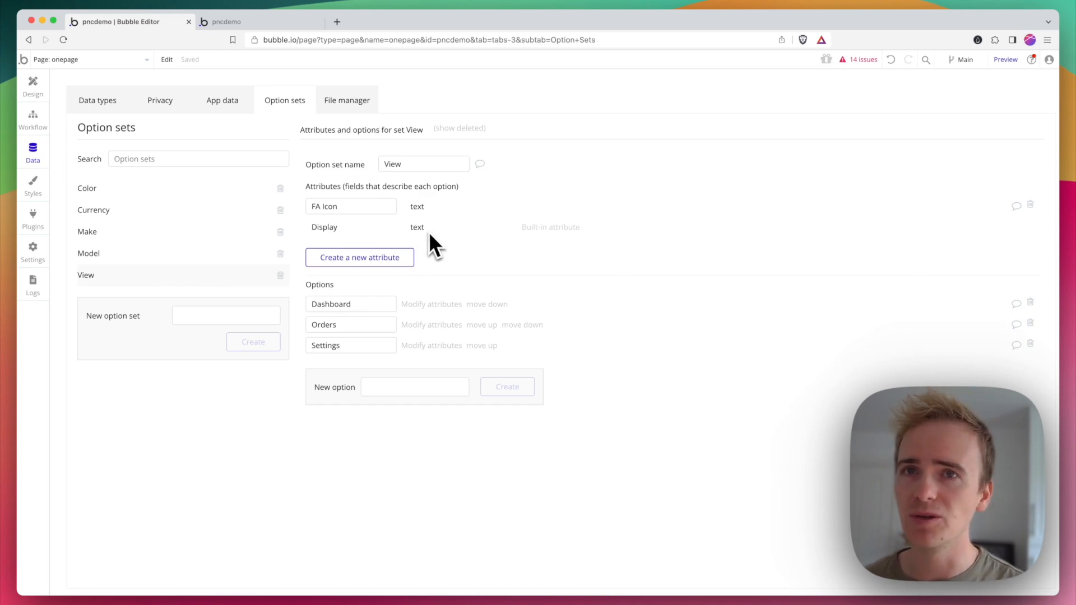
pyautogui.moveTo(235, 62)
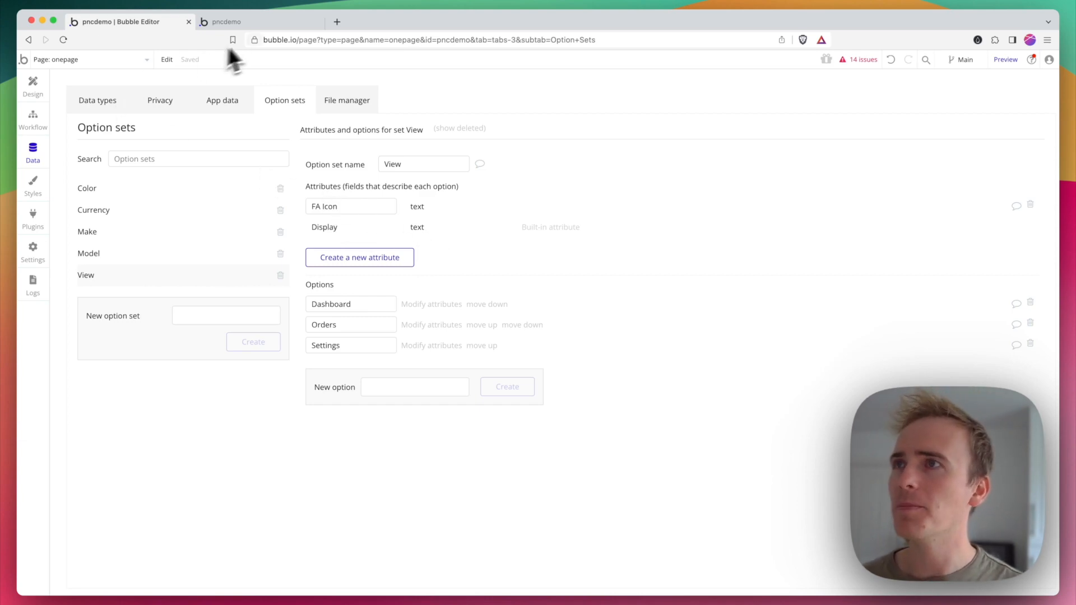
pyautogui.click(257, 21)
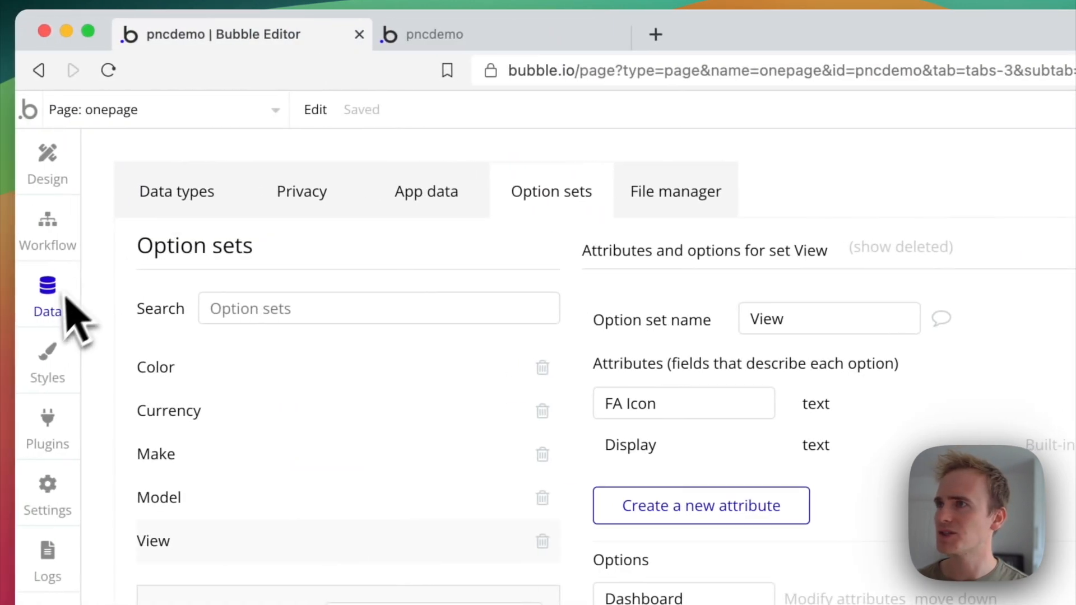
pyautogui.scroll(-3)
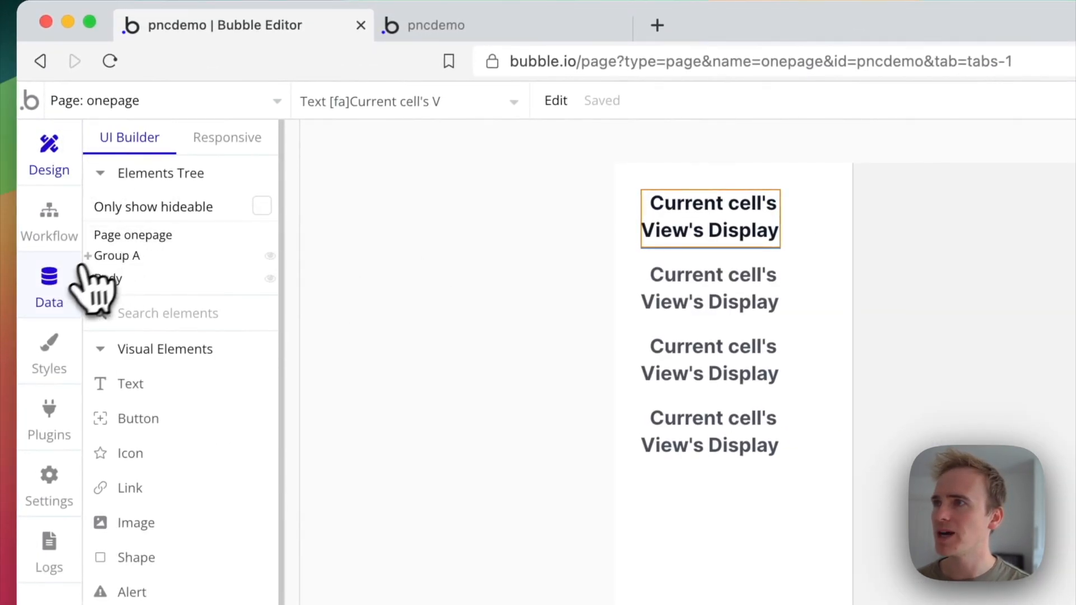
pyautogui.click(107, 278)
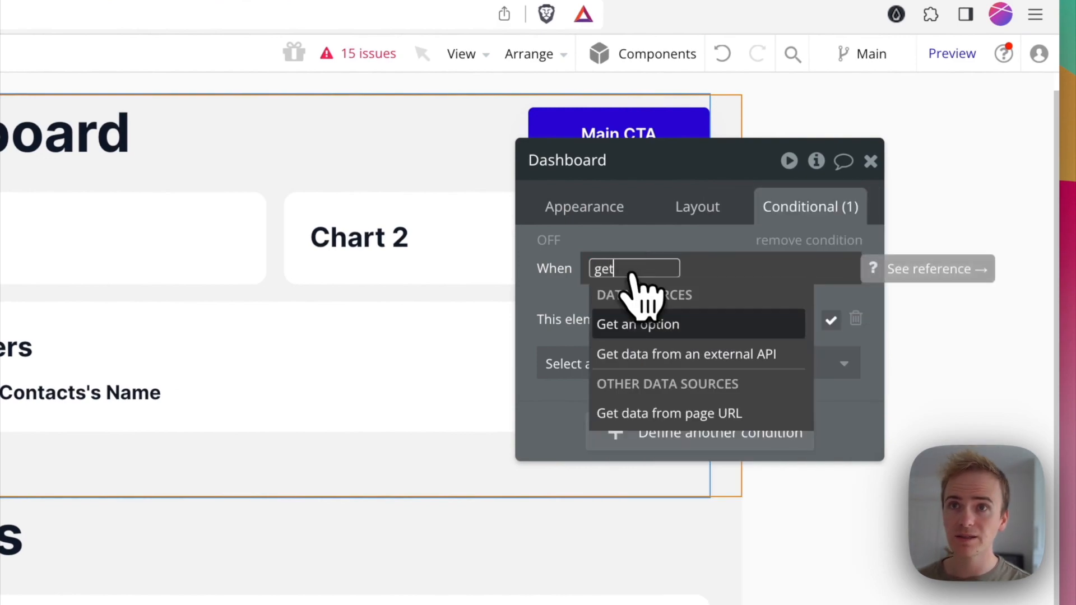
# Step: Condition the Dashboard group on URL parameter 'view' as View, Display is 'Dashboard'
pyautogui.click(668, 412)
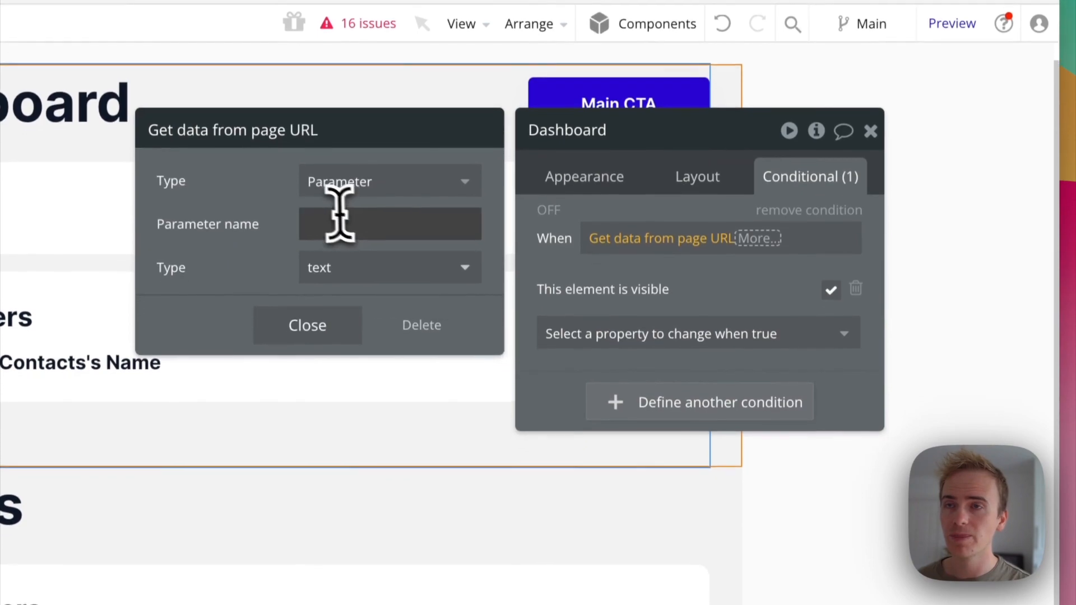
pyautogui.write('view')
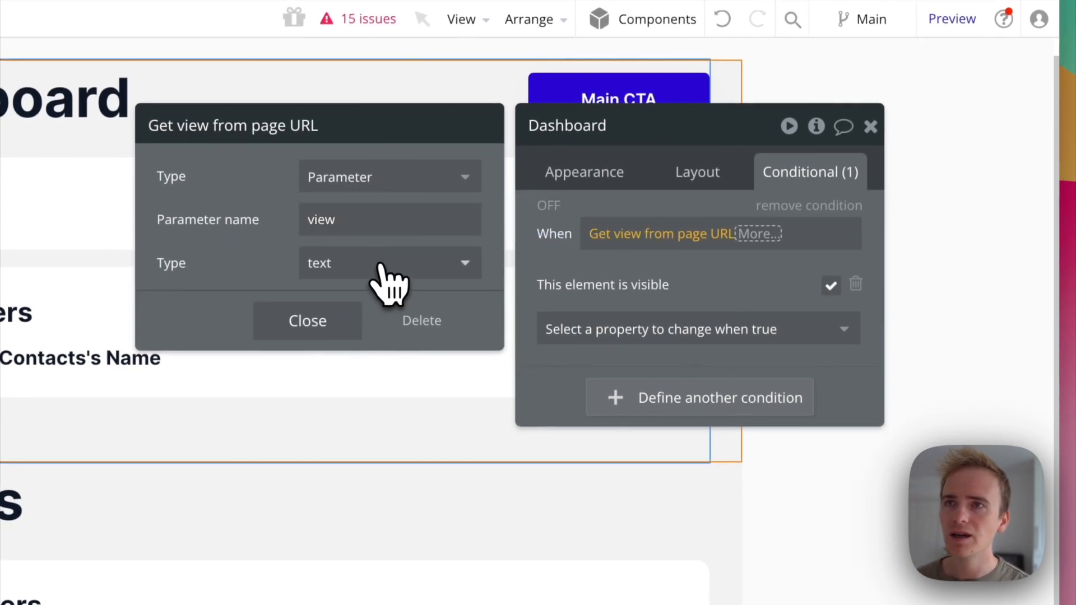
pyautogui.click(389, 263)
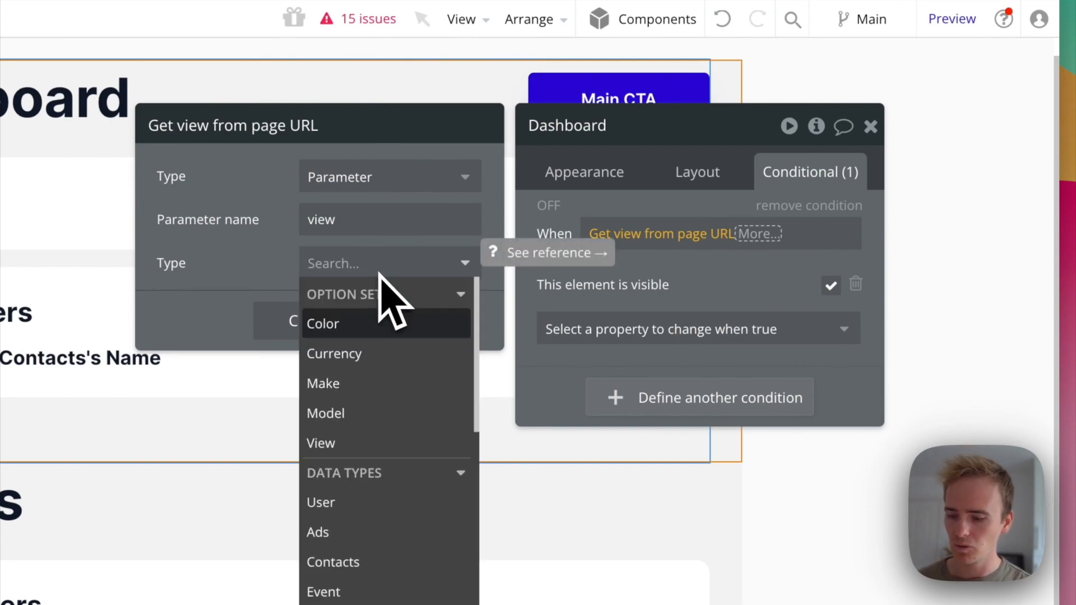
pyautogui.write('vi')
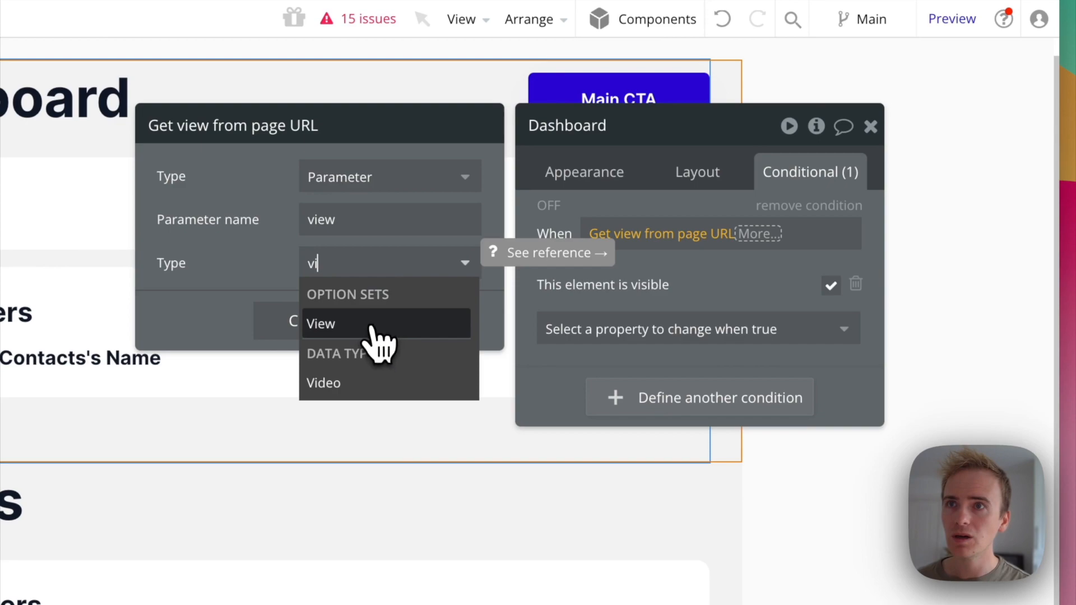
pyautogui.click(780, 233)
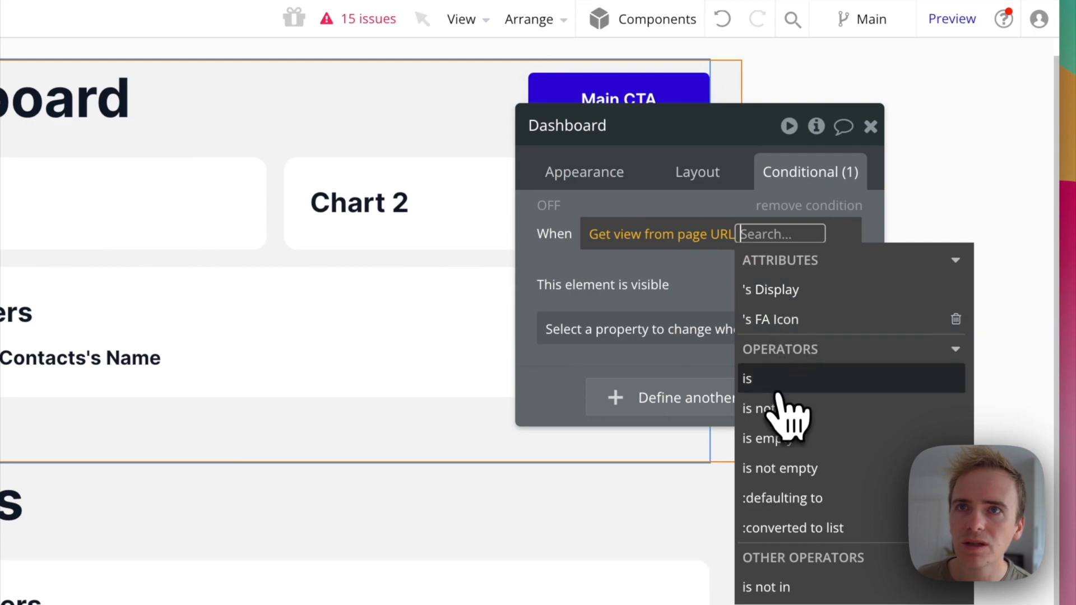
pyautogui.click(746, 378)
pyautogui.write('Dashboard')
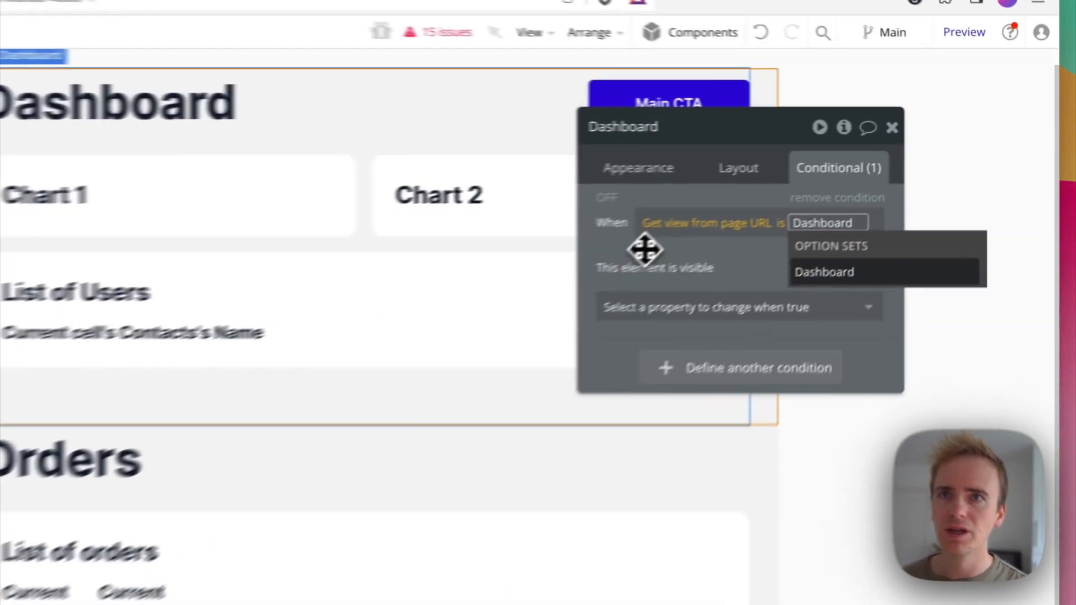
pyautogui.click(828, 223)
pyautogui.write('Dashboa')
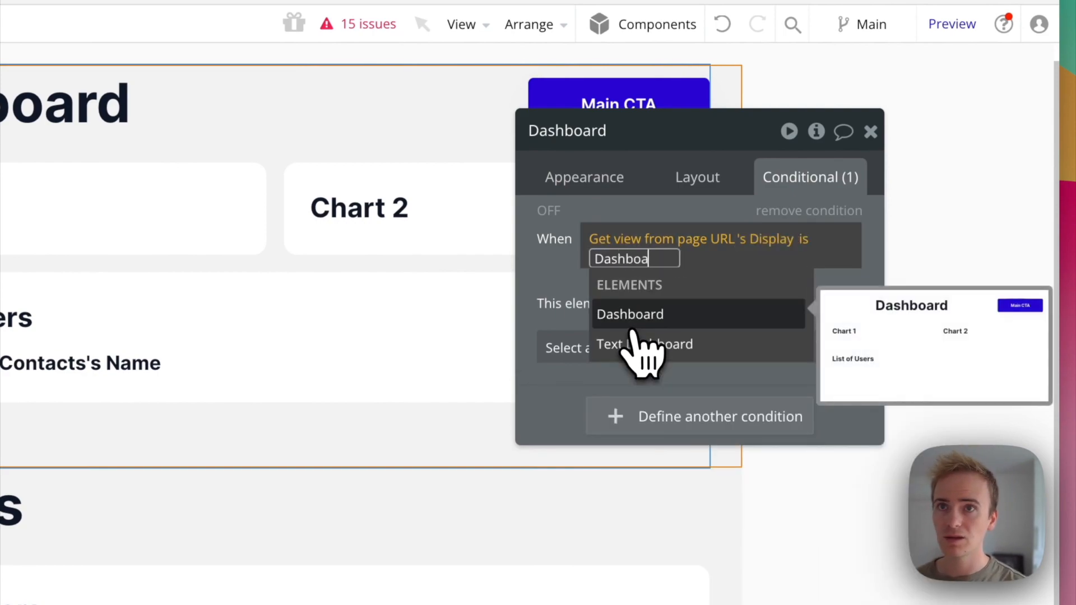
pyautogui.click(629, 314)
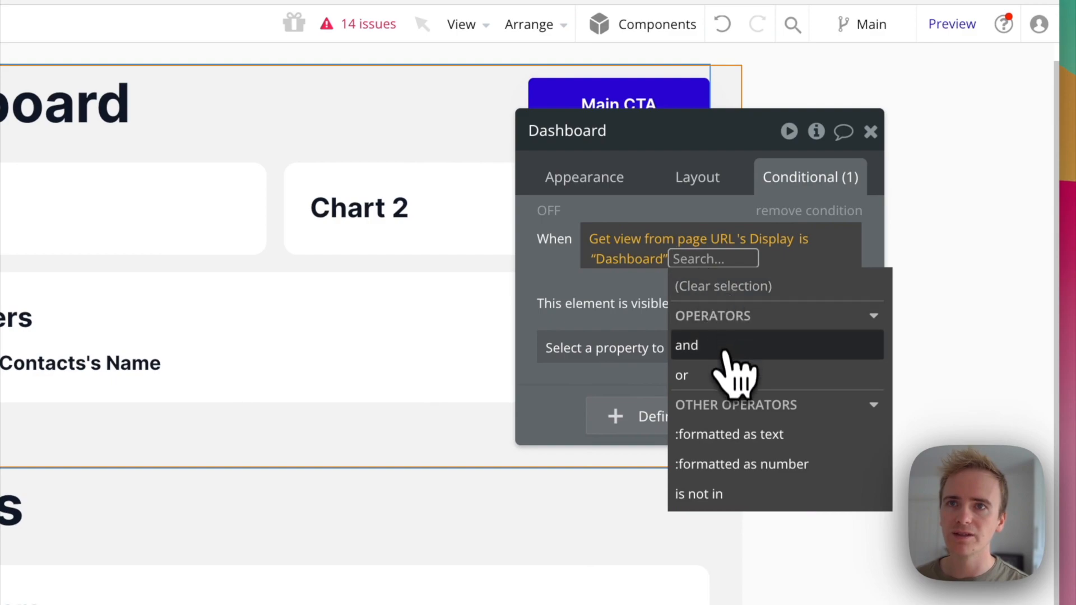
# Step: Add 'or' page URL parameter 'view' (type View) 's Display is empty
pyautogui.click(681, 374)
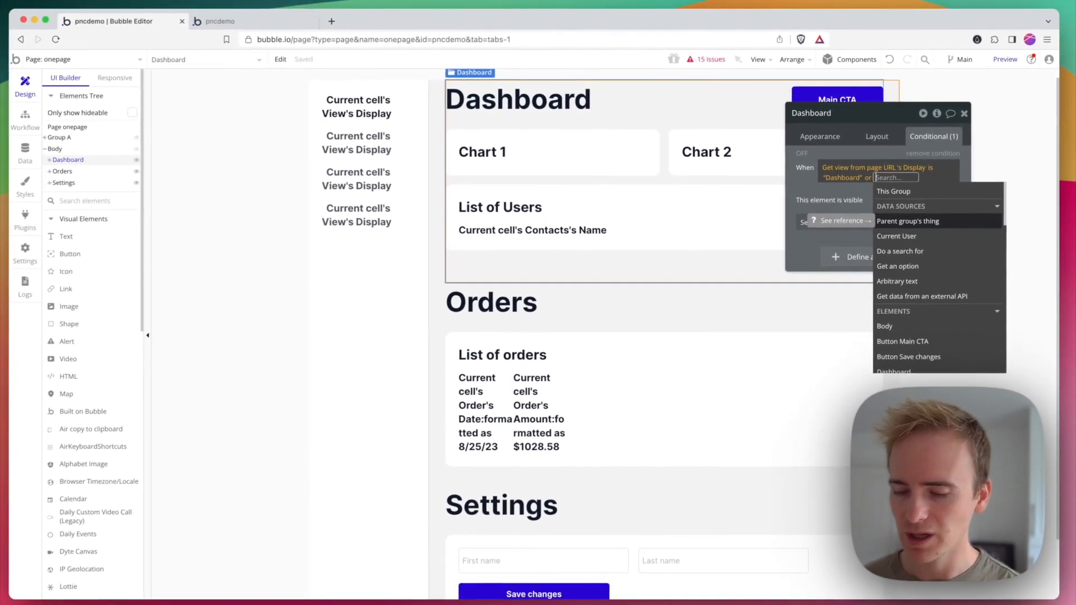
pyautogui.write('get')
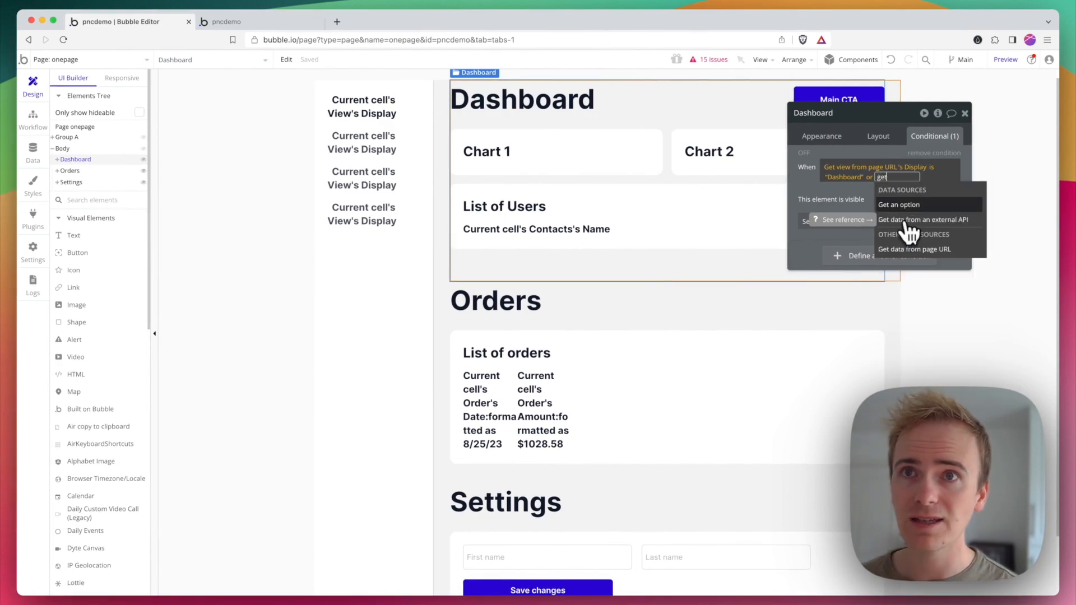
pyautogui.click(913, 249)
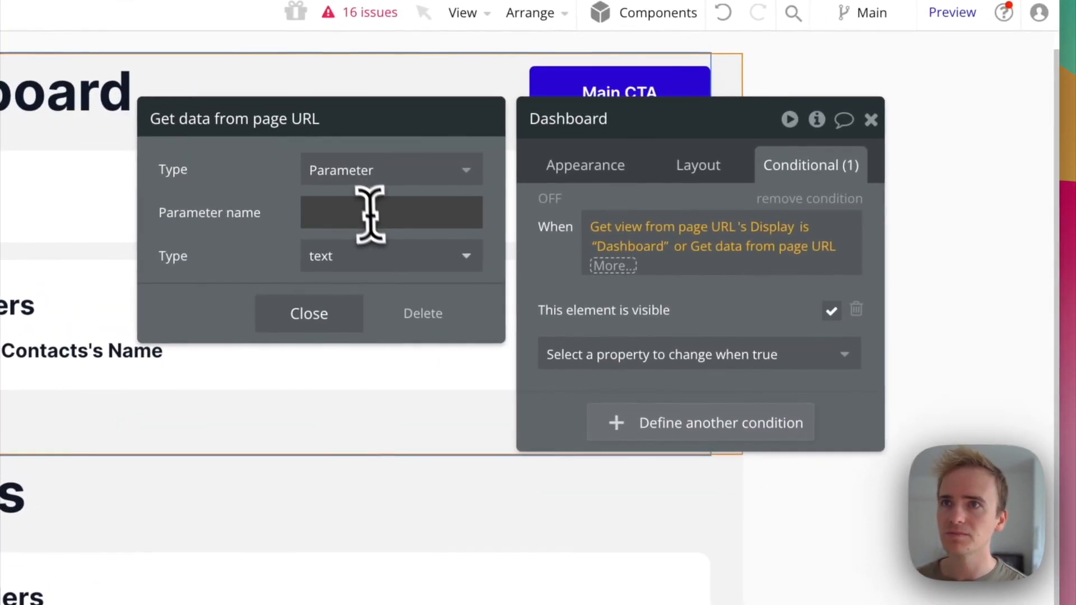
pyautogui.write('view')
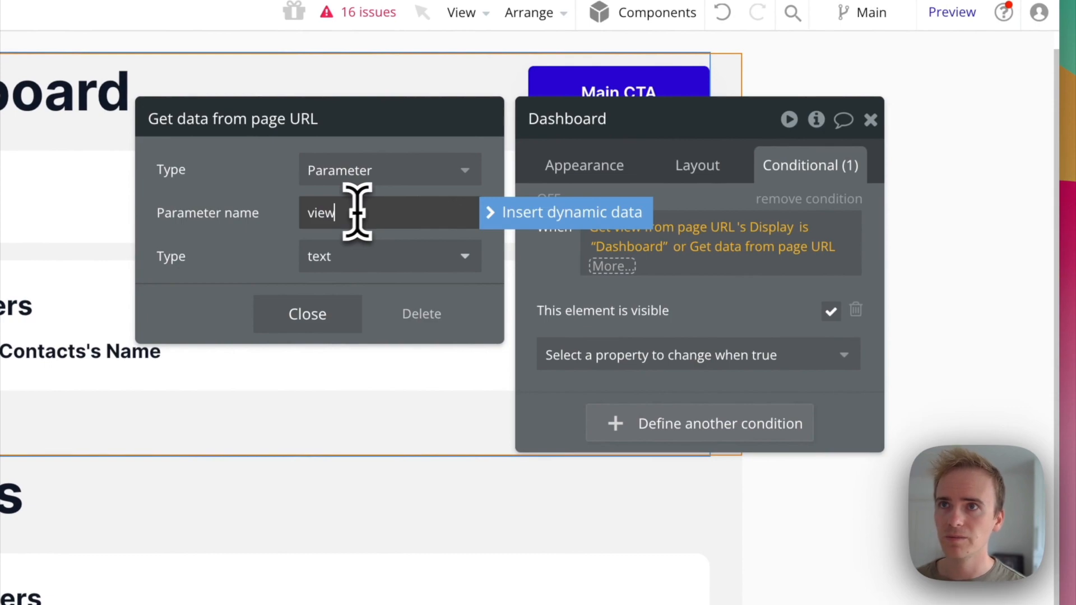
pyautogui.click(389, 256)
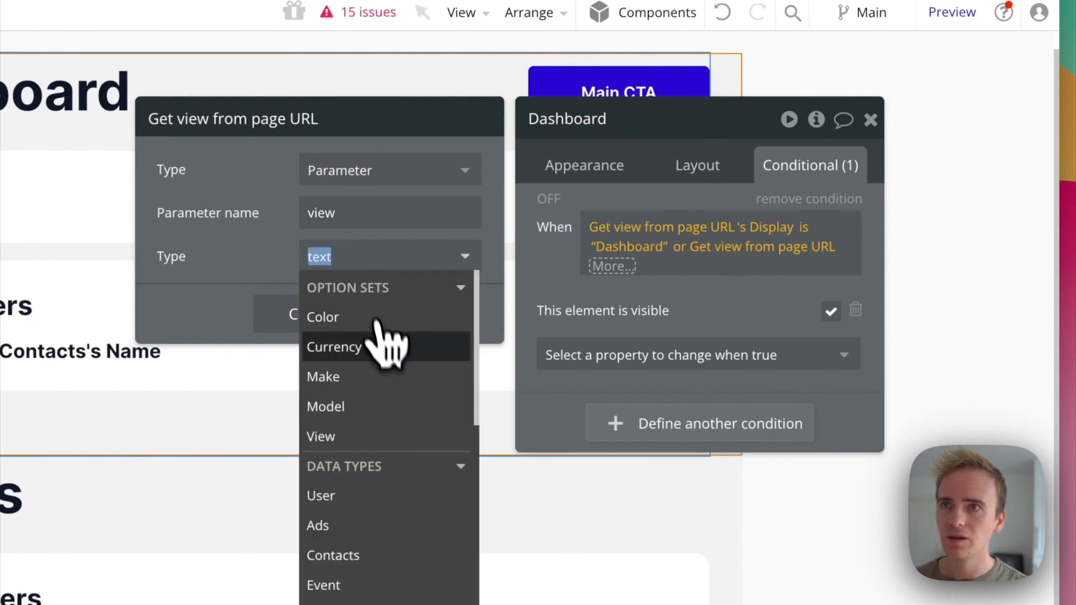
pyautogui.click(320, 436)
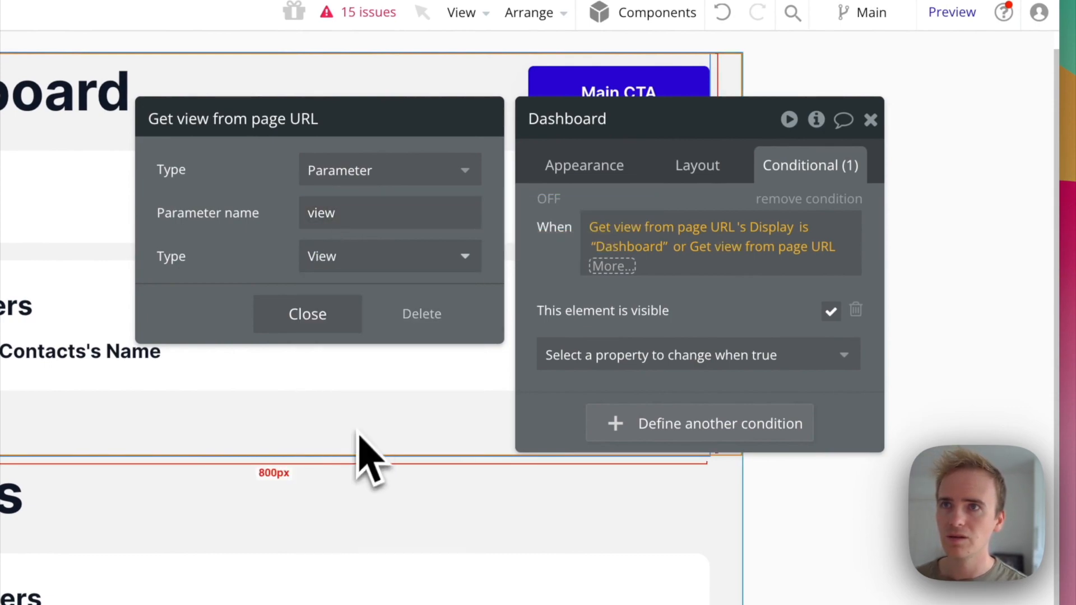
pyautogui.click(610, 266)
pyautogui.write('is')
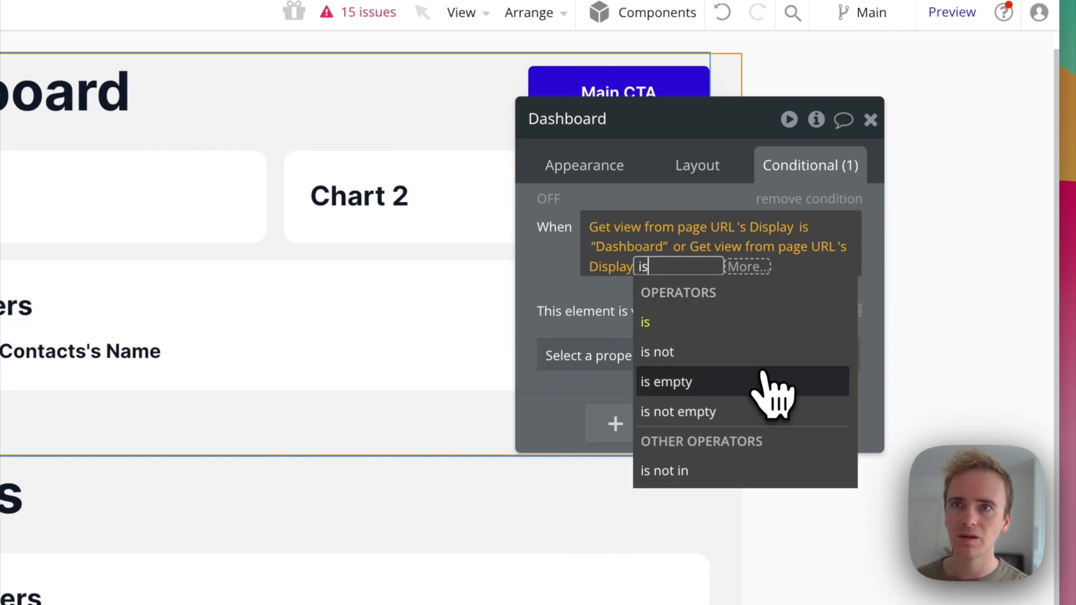
pyautogui.click(665, 381)
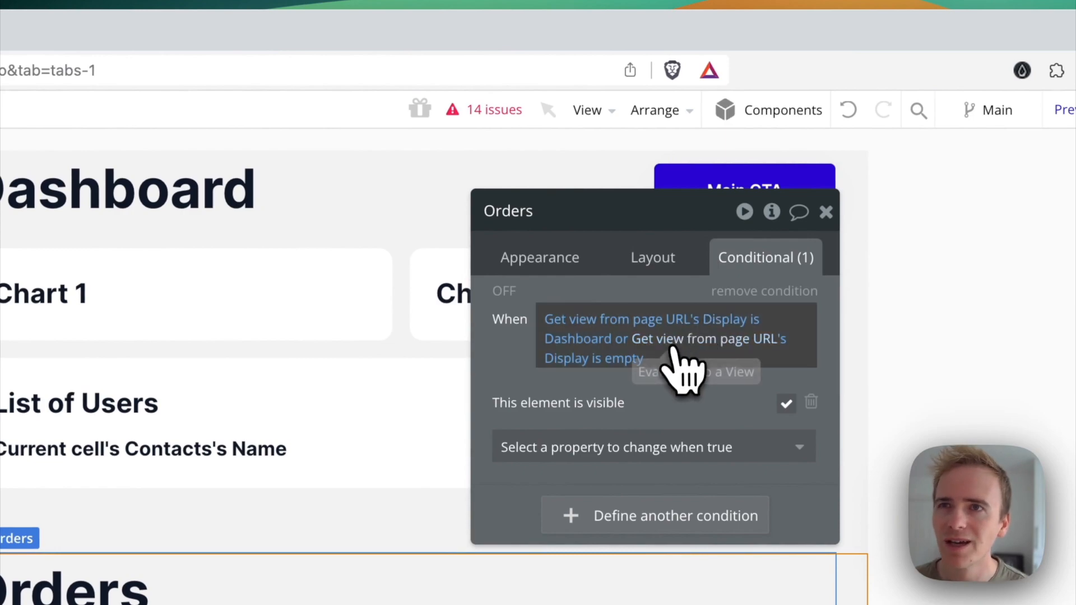
# Step: Change the Orders group's pasted condition value to 'Orders'
pyautogui.click(620, 358)
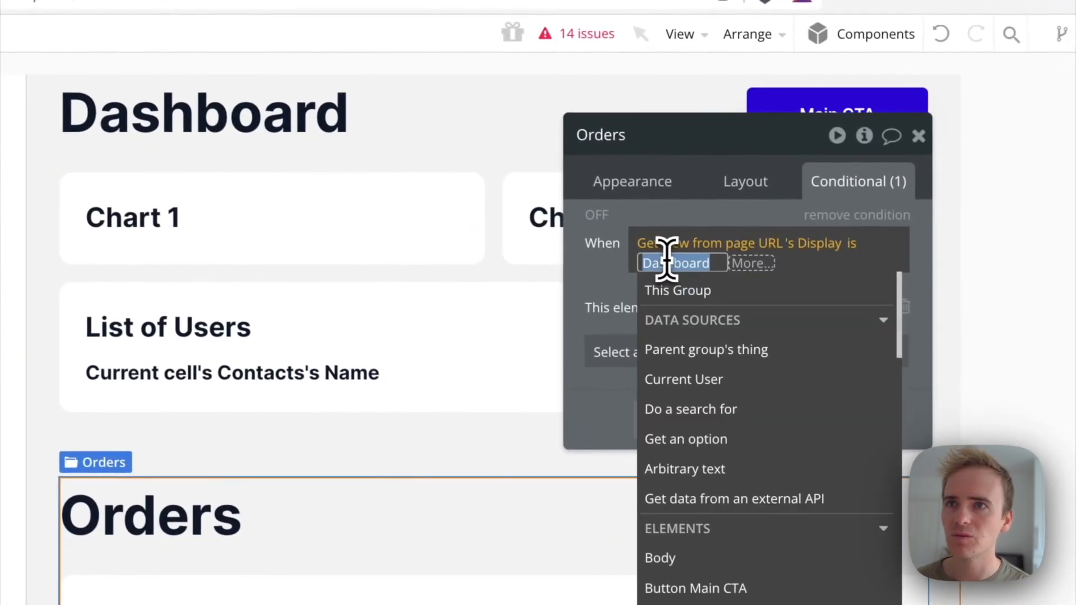
pyautogui.write('Orders')
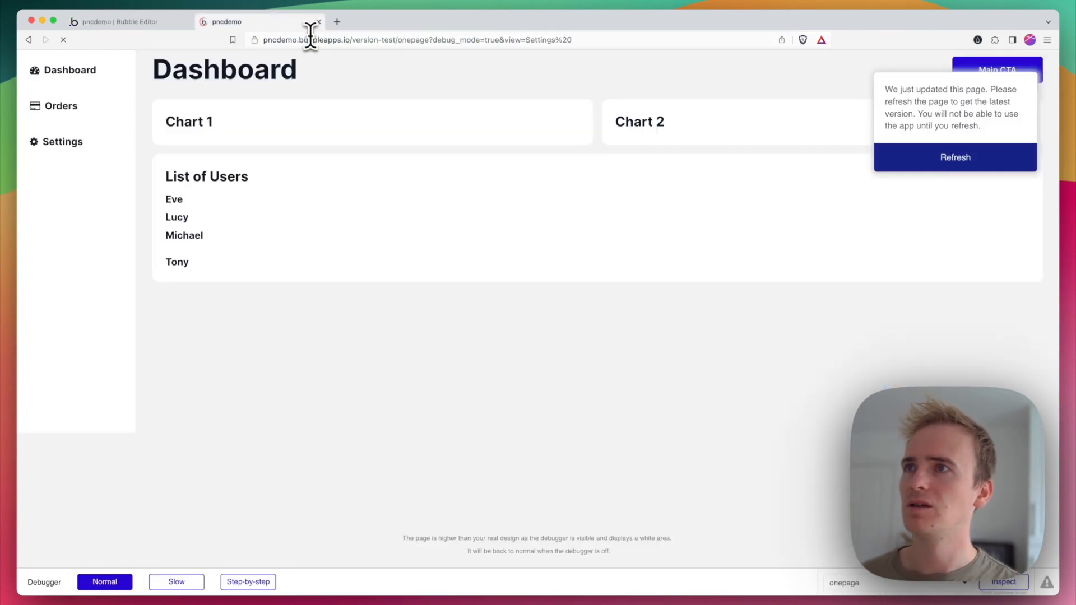
# Step: Refresh the preview and switch between Orders and Dashboard to test section visibility
pyautogui.click(954, 157)
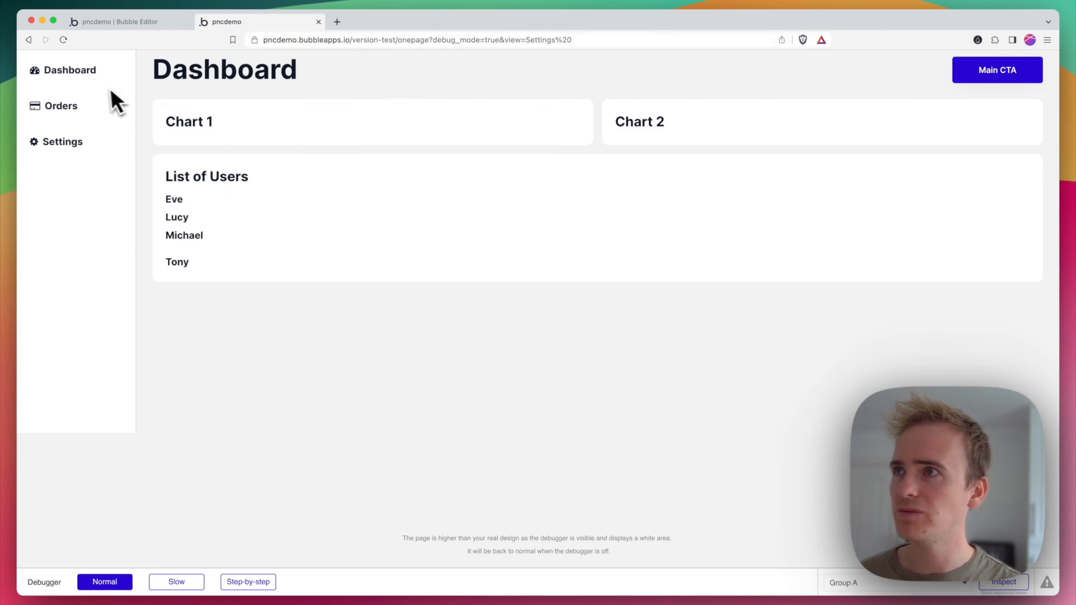
pyautogui.click(61, 105)
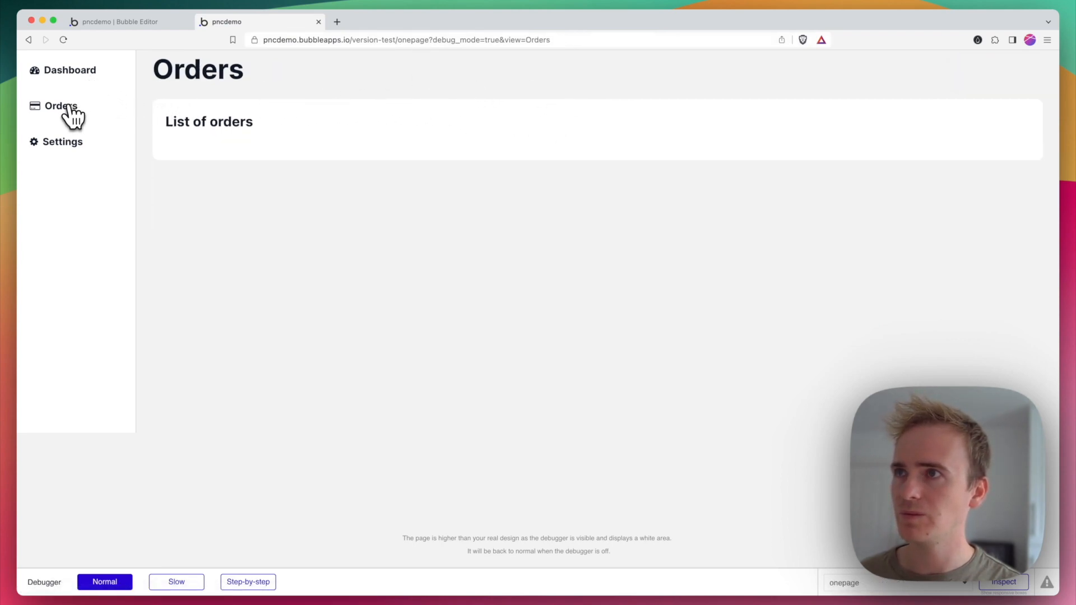
pyautogui.click(68, 70)
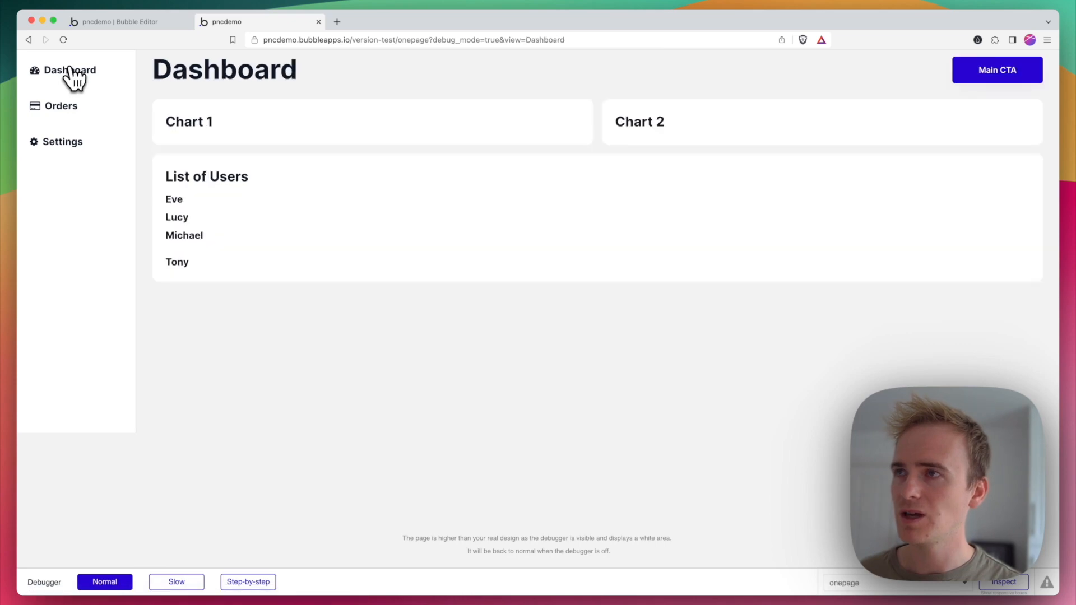
pyautogui.click(60, 106)
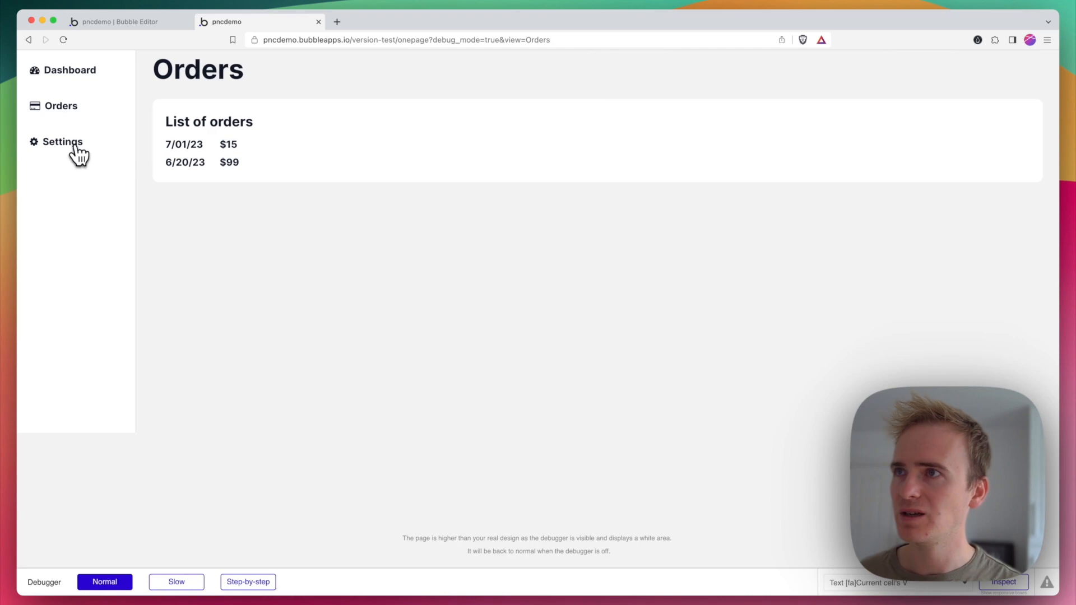
pyautogui.click(123, 21)
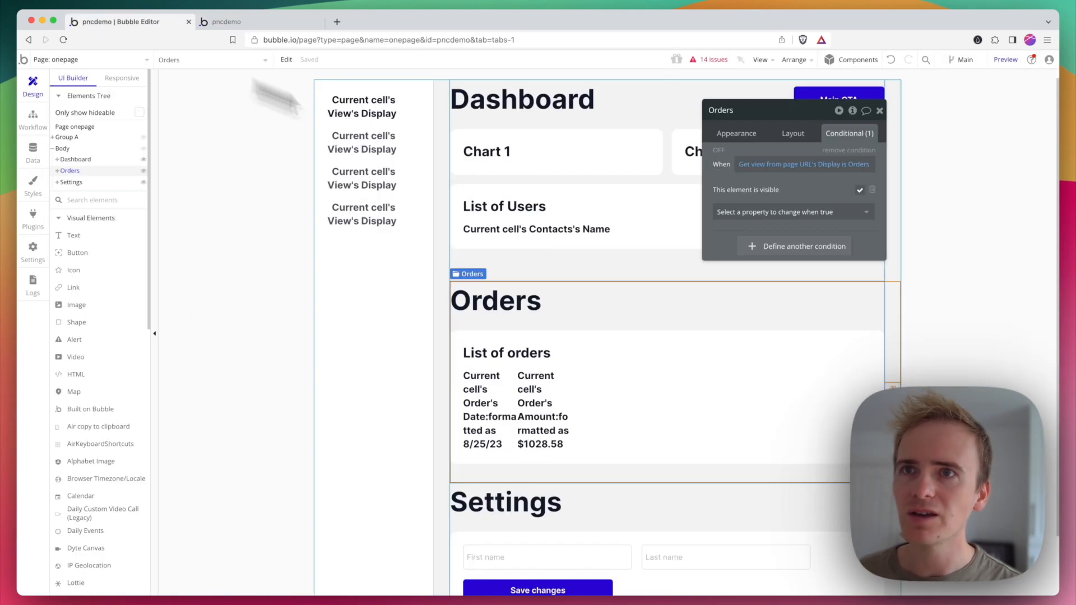
# Step: Copy the Orders conditional onto the Settings group and set its value to 'Settings'
pyautogui.rightClick(803, 164)
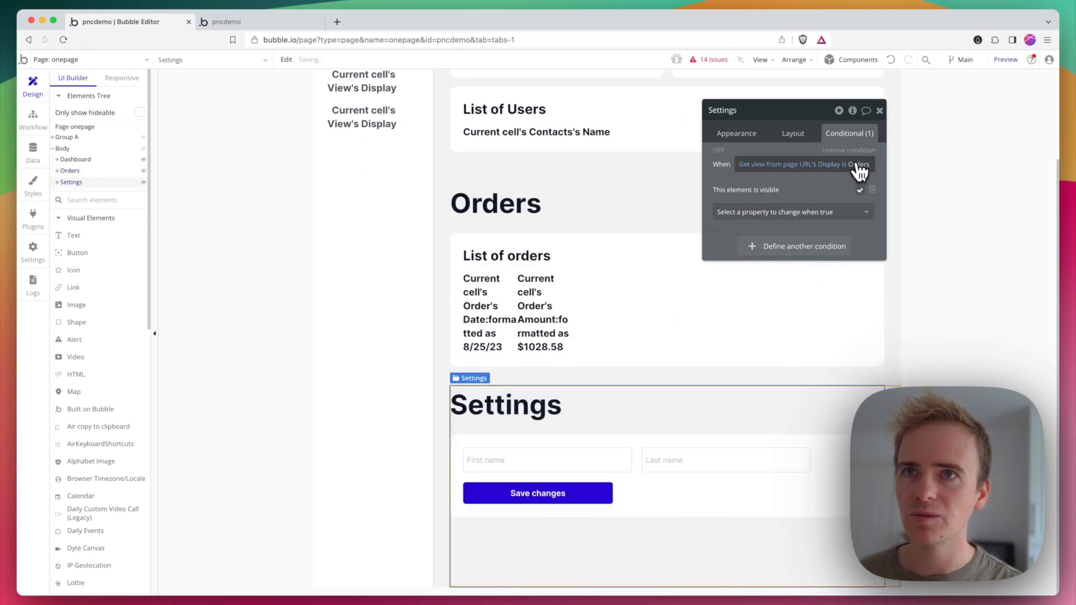
pyautogui.click(855, 164)
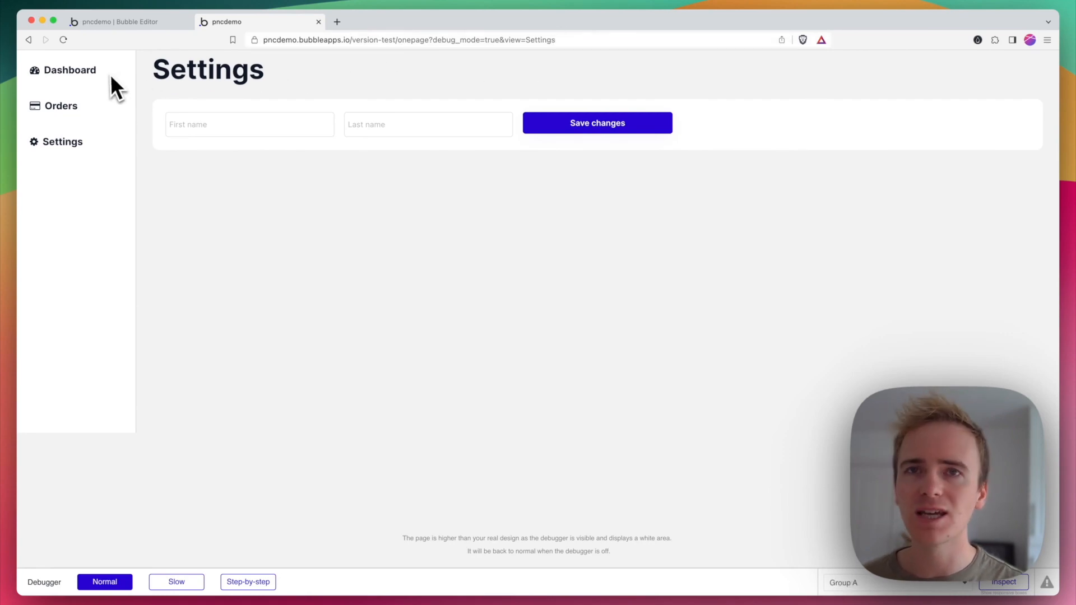
# Step: Switch the preview between Orders and Dashboard twice, ending on Dashboard
pyautogui.click(60, 106)
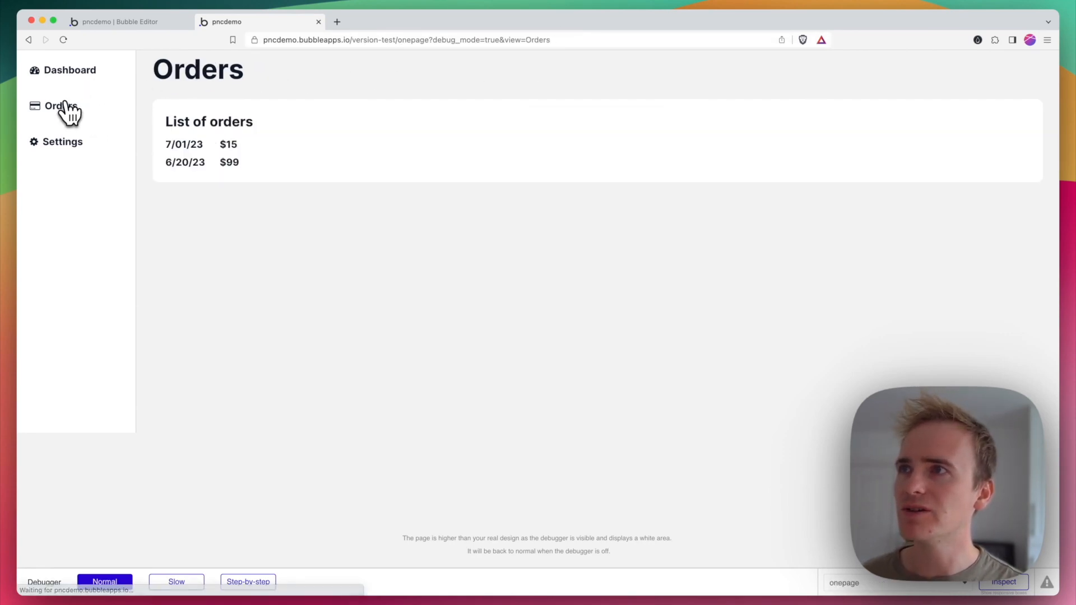
pyautogui.click(69, 70)
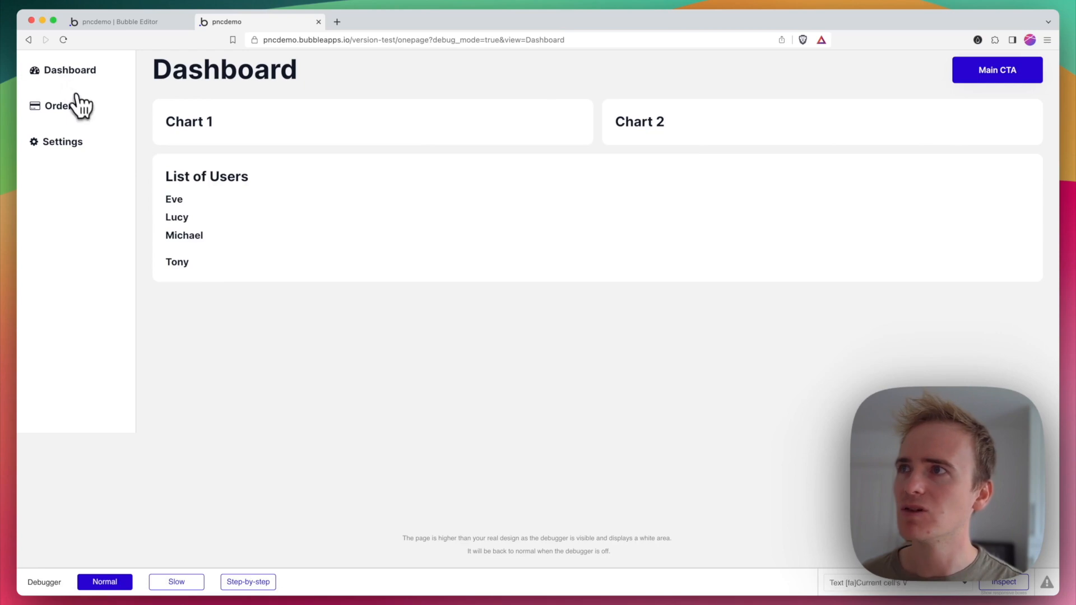
pyautogui.click(61, 106)
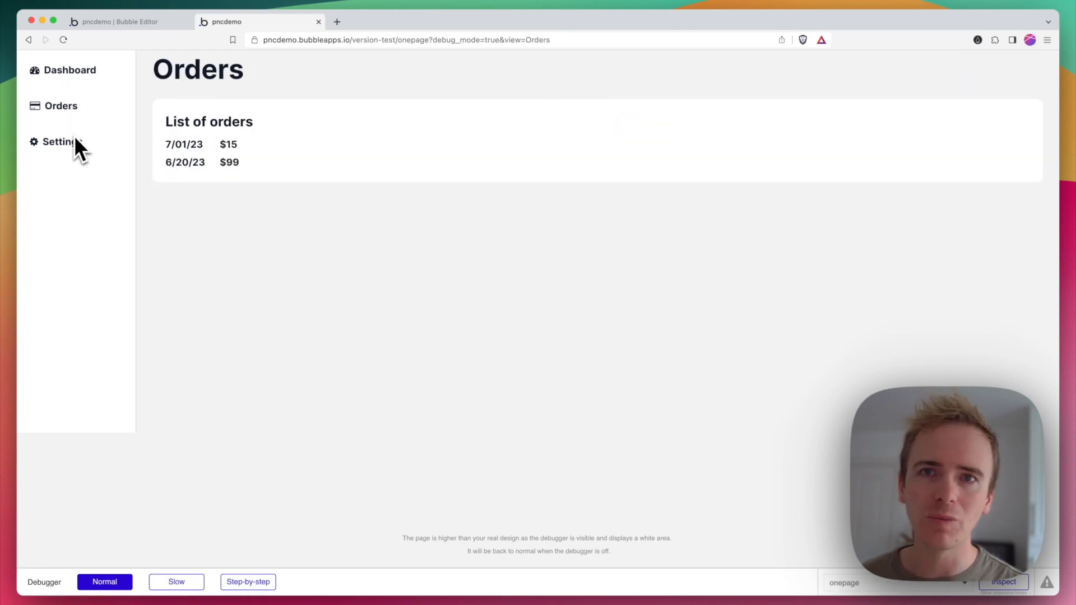
pyautogui.click(69, 69)
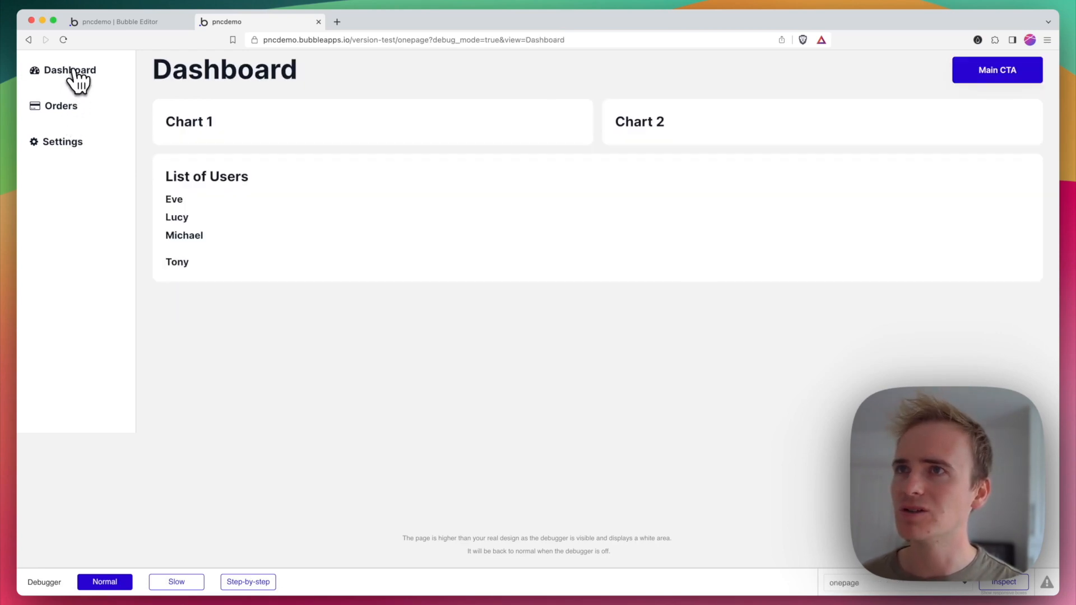